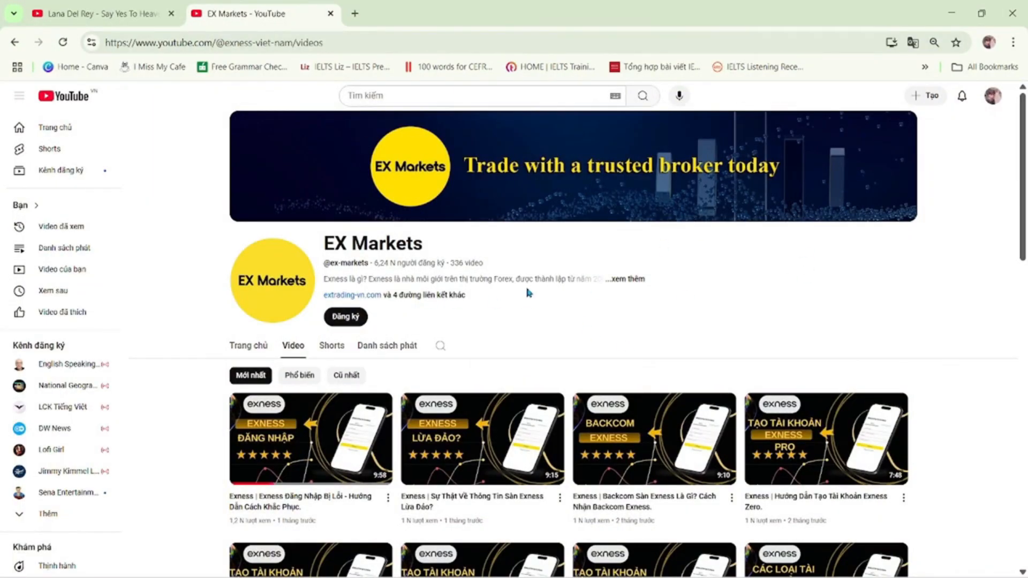
{"action": "mouse_move", "coordinate": [438, 402]}
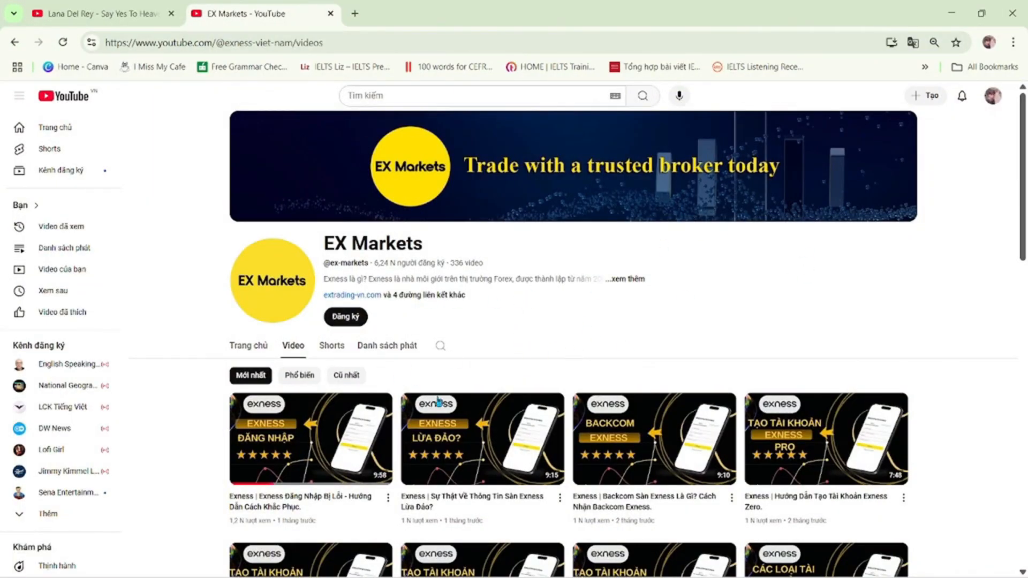
- Subscribe to EX Markets, view its home page and follow its link to the Exness VPS help article
{"action": "scroll", "scroll_direction": "down", "scroll_amount": 3}
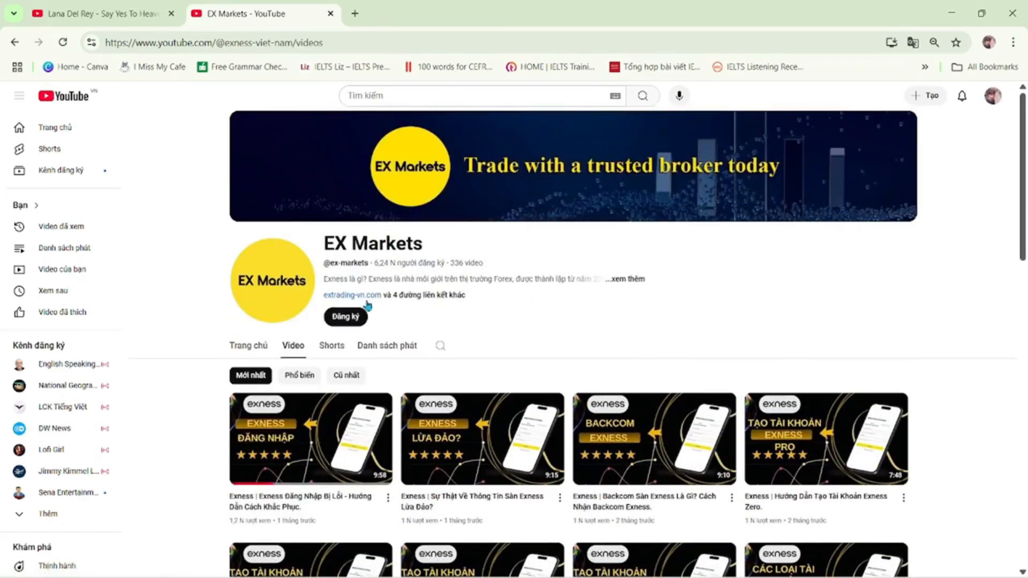
{"action": "left_click", "coordinate": [346, 317]}
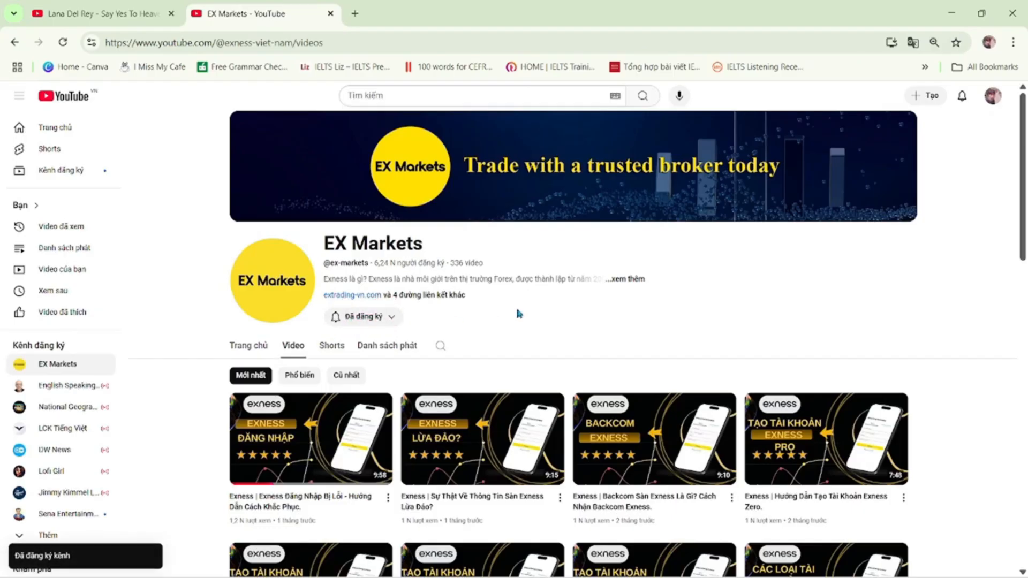
{"action": "mouse_move", "coordinate": [249, 346]}
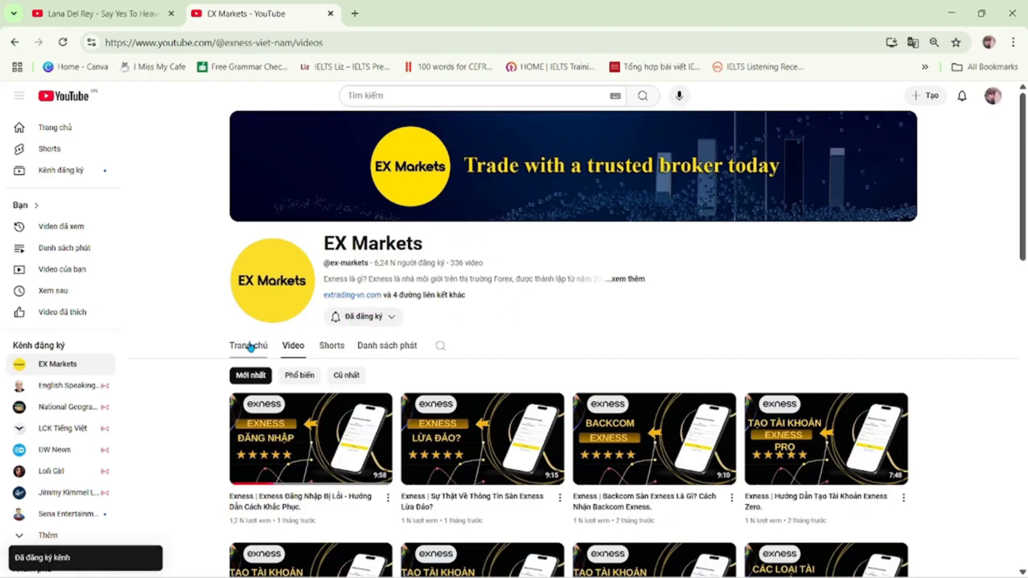
{"action": "left_click", "coordinate": [248, 346]}
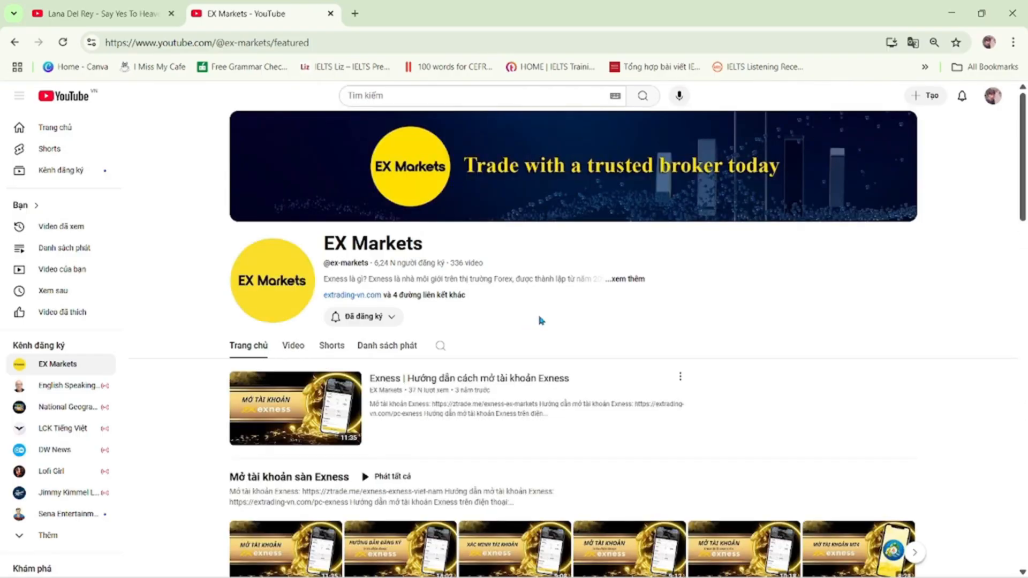
{"action": "mouse_move", "coordinate": [713, 314]}
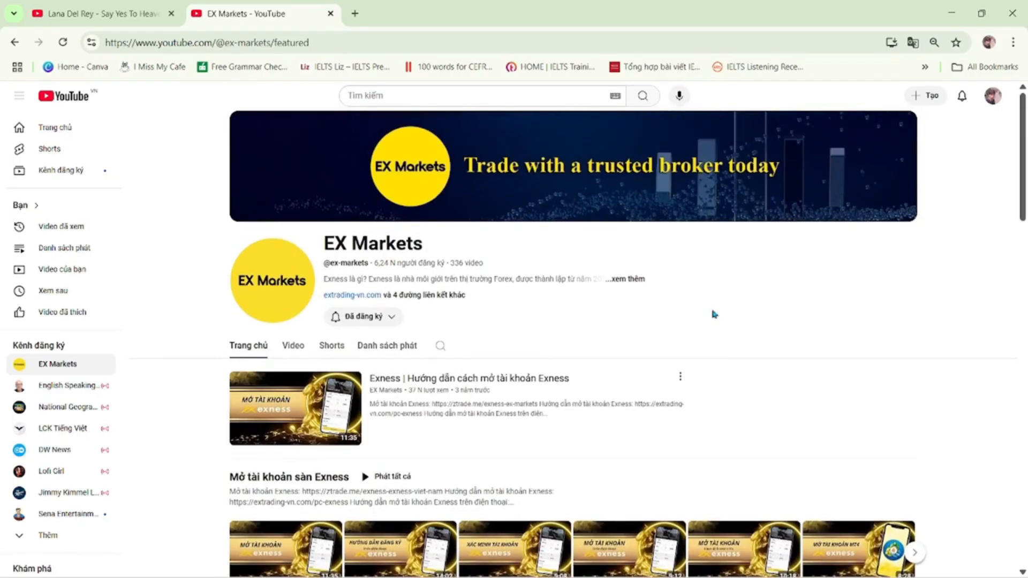
{"action": "mouse_move", "coordinate": [441, 301]}
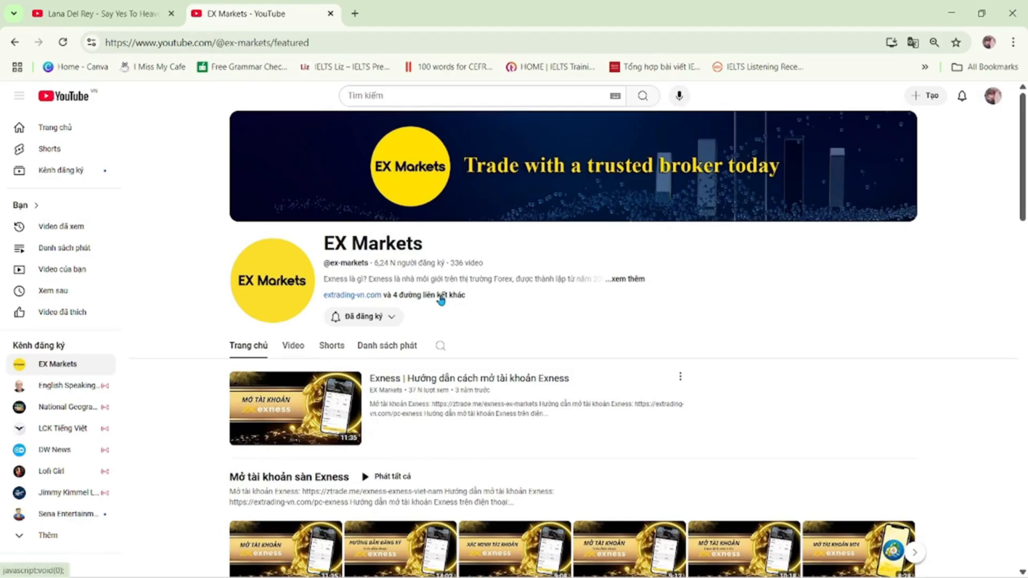
{"action": "left_click", "coordinate": [296, 407]}
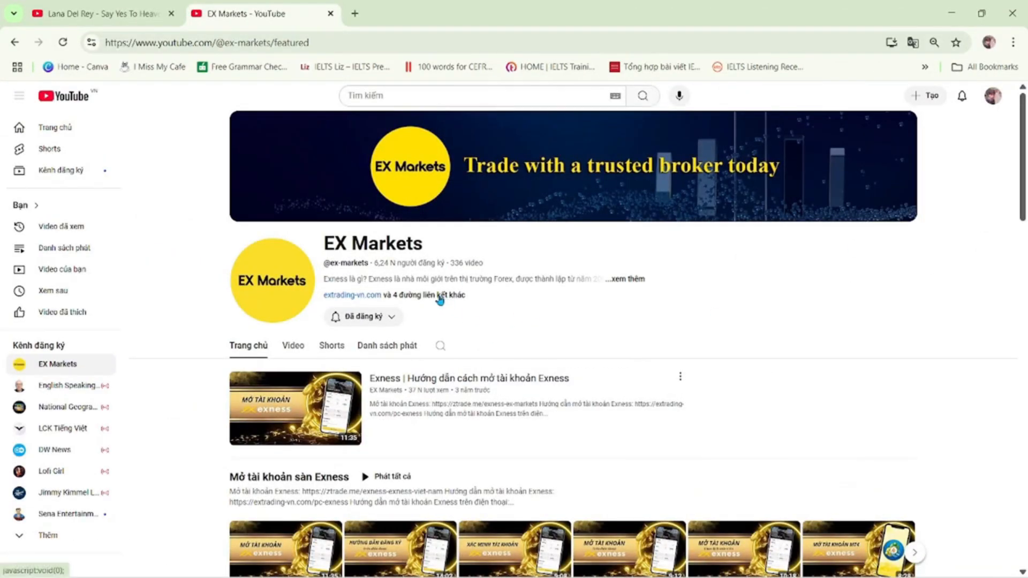
{"action": "left_click", "coordinate": [430, 295]}
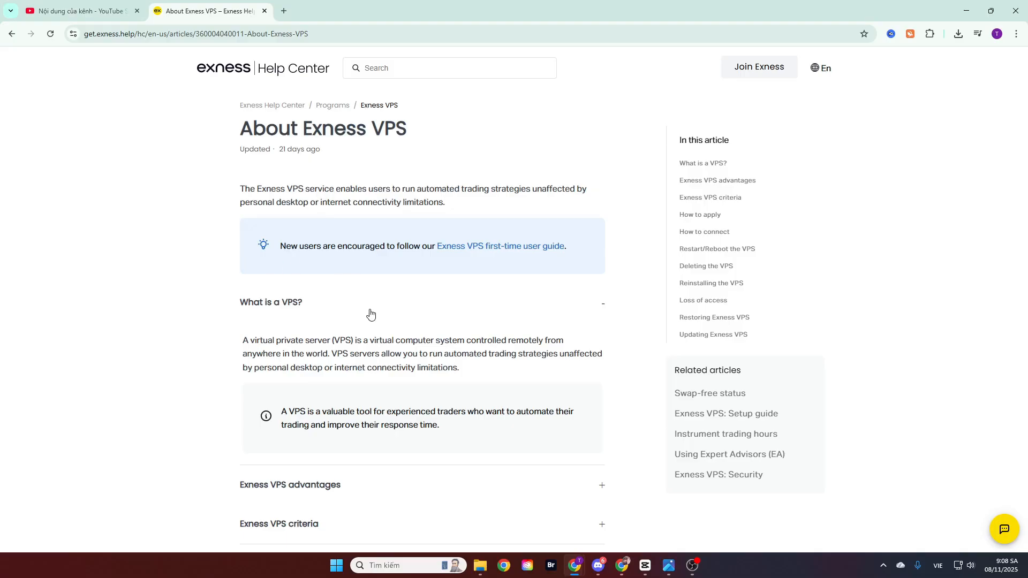
- Expand the Exness VPS advantages section and read speed, stability, 24-hour trading and mobility points
{"action": "scroll", "scroll_direction": "down", "scroll_amount": 3}
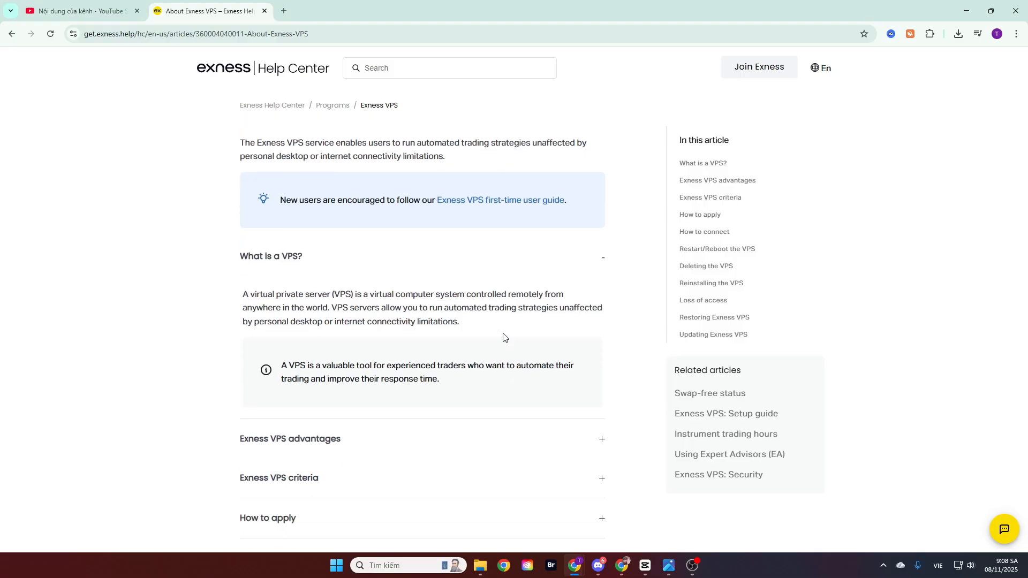
{"action": "left_click", "coordinate": [290, 439]}
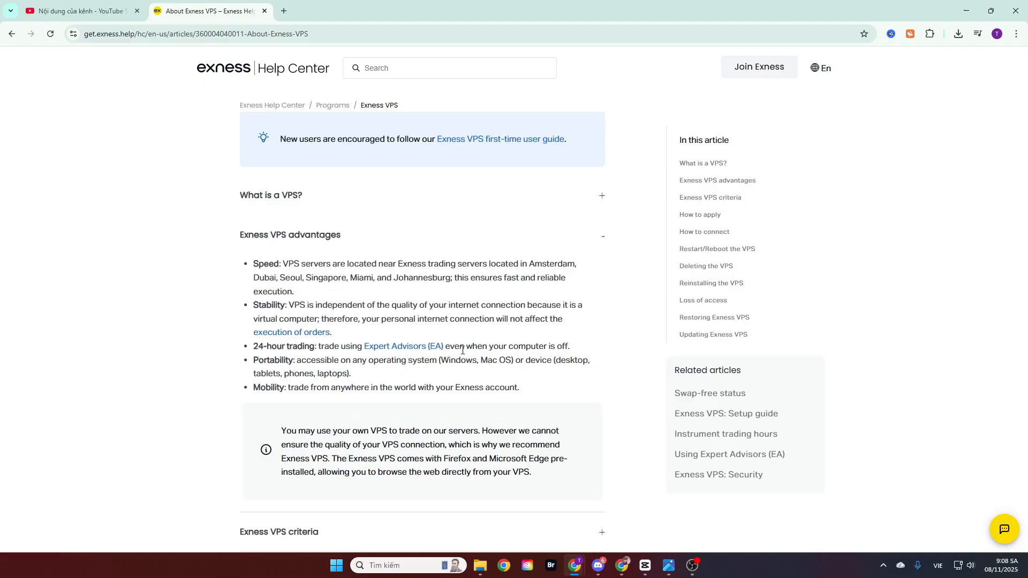
{"action": "scroll", "scroll_direction": "down", "scroll_amount": 3}
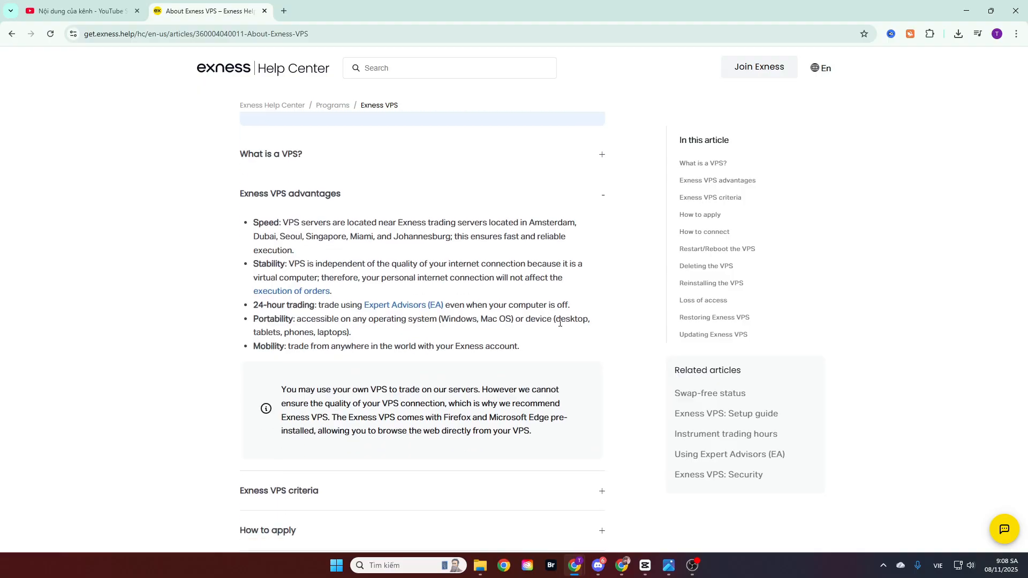
{"action": "scroll", "scroll_direction": "down", "scroll_amount": 3}
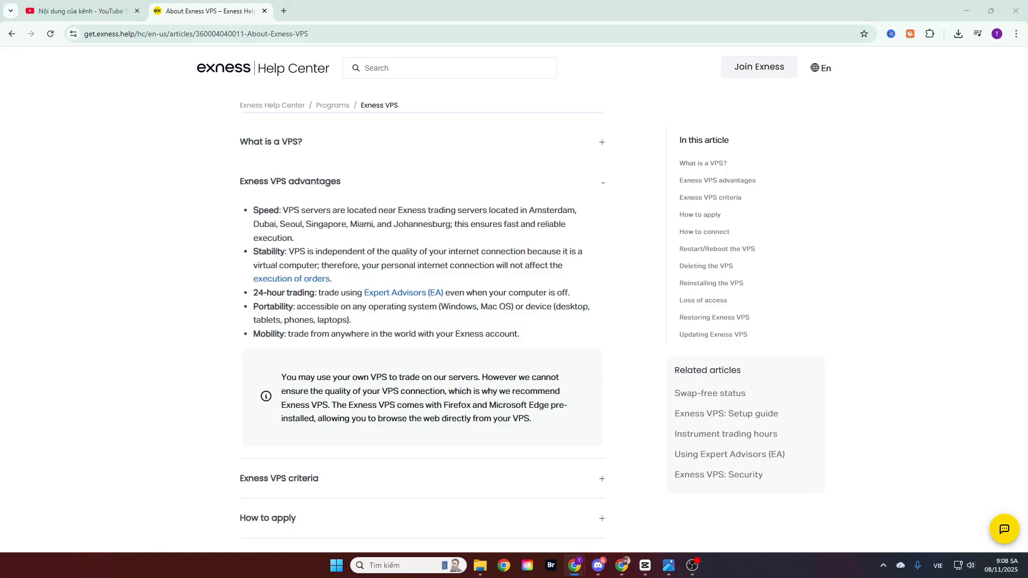
{"action": "mouse_move", "coordinate": [9, 538]}
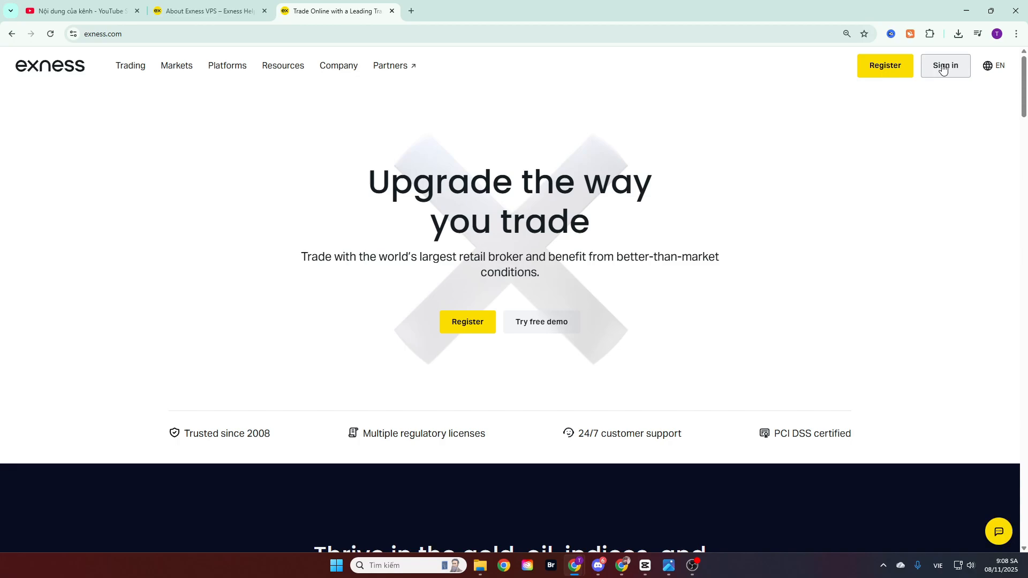
- Sign in to Exness with the saved email and password, reaching the Personal Area
{"action": "left_click", "coordinate": [945, 65]}
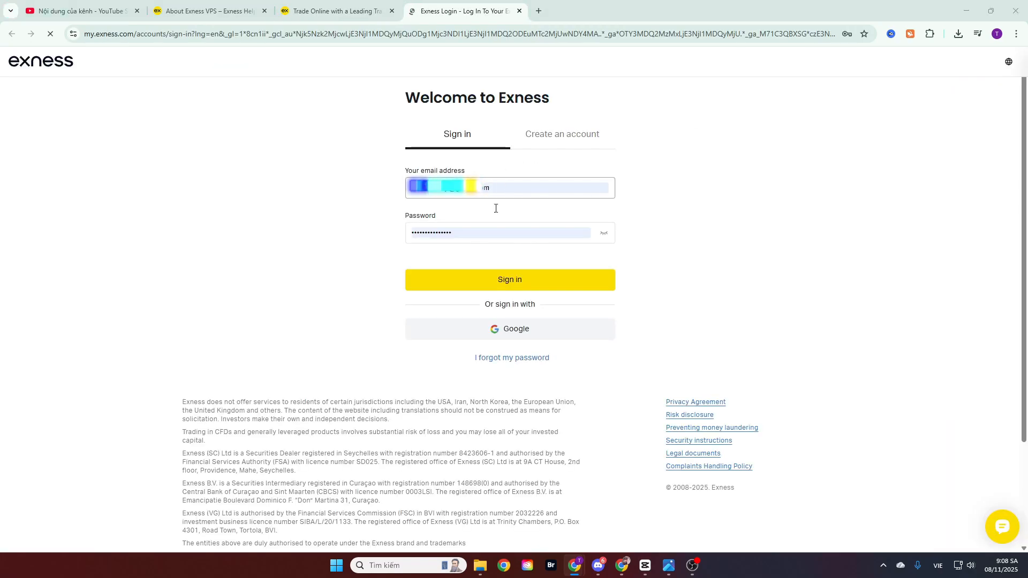
{"action": "left_click", "coordinate": [510, 279]}
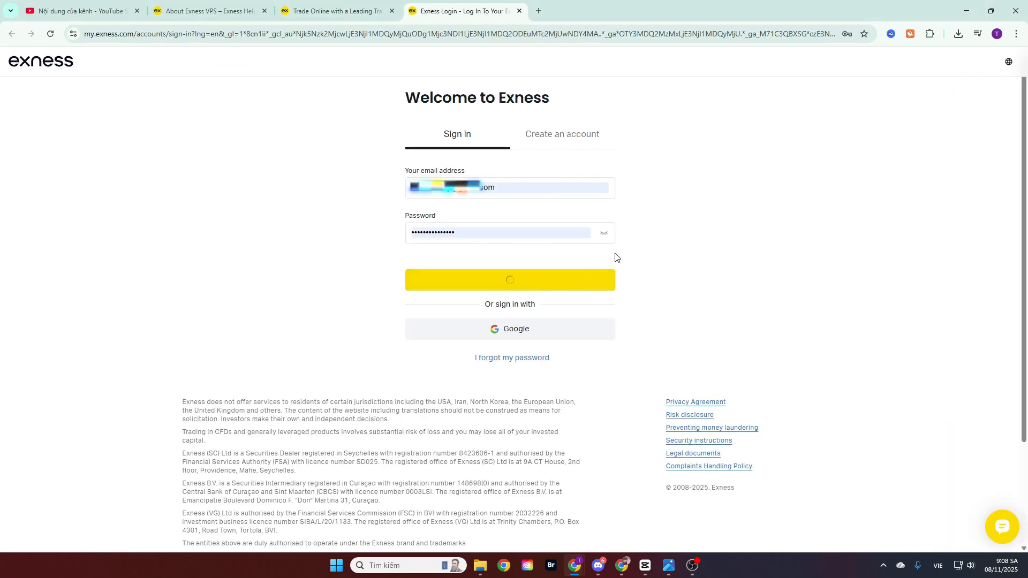
{"action": "left_click", "coordinate": [510, 279]}
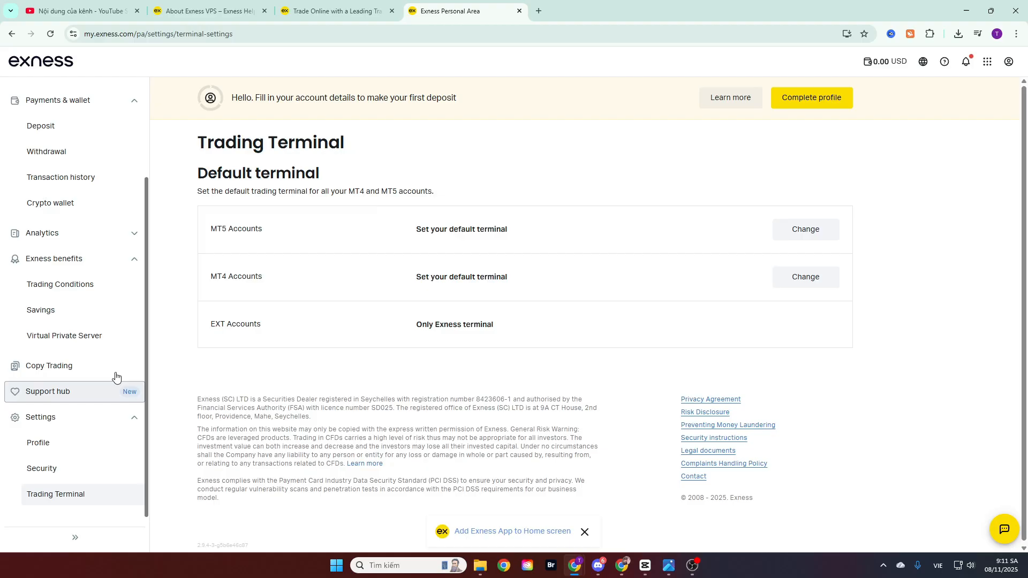
- View the Virtual Private Server page under Exness benefits and scroll through the free-VPS criteria
{"action": "left_click", "coordinate": [64, 335]}
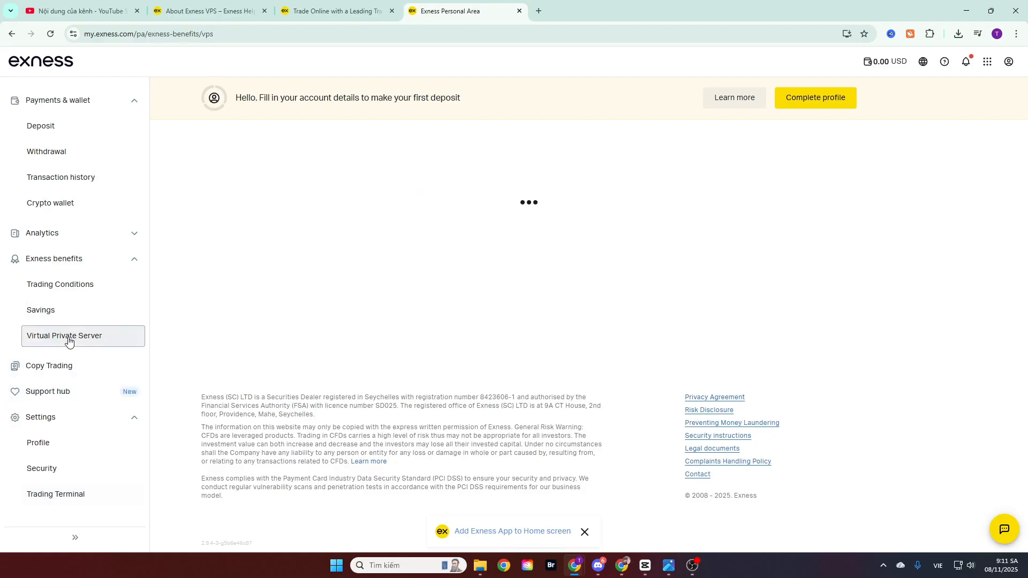
{"action": "left_click", "coordinate": [64, 335]}
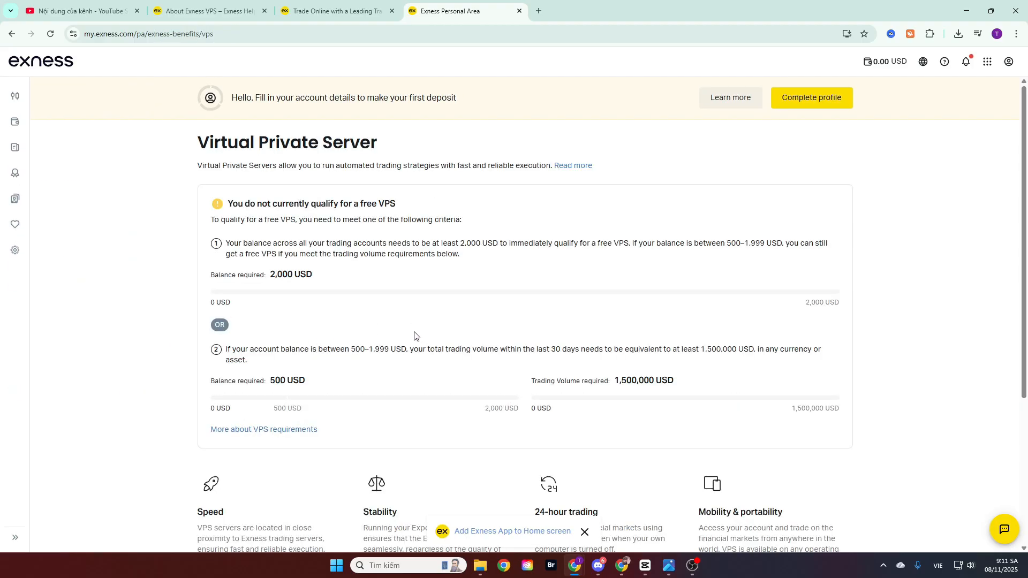
{"action": "scroll", "scroll_direction": "down", "scroll_amount": 3}
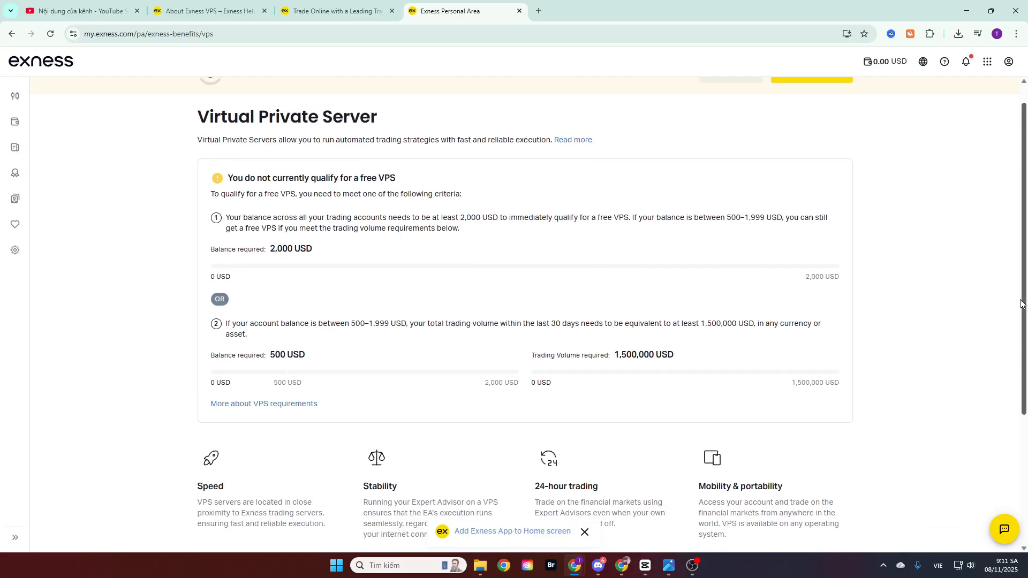
{"action": "scroll", "scroll_direction": "up", "scroll_amount": 3}
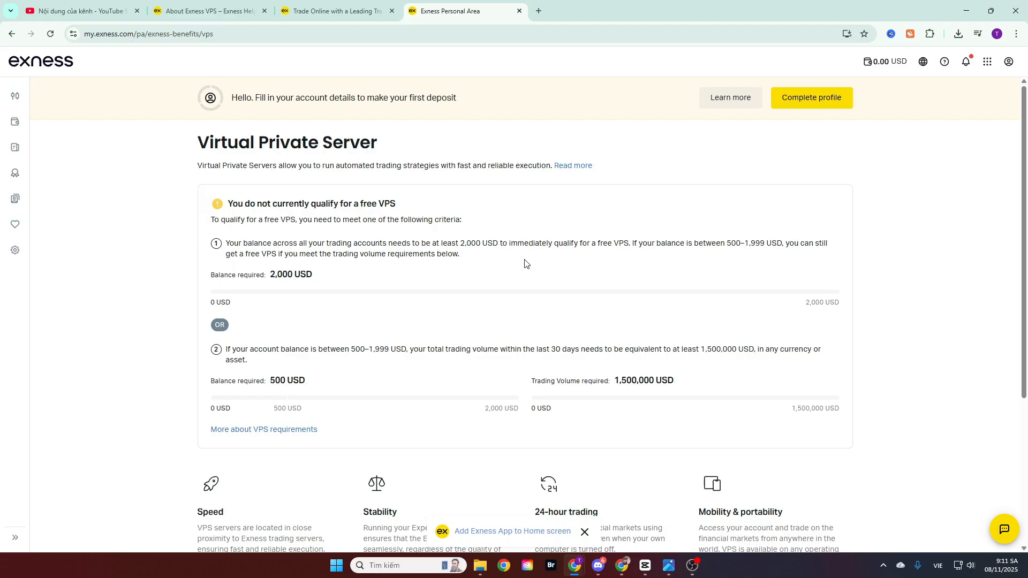
{"action": "mouse_move", "coordinate": [496, 271]}
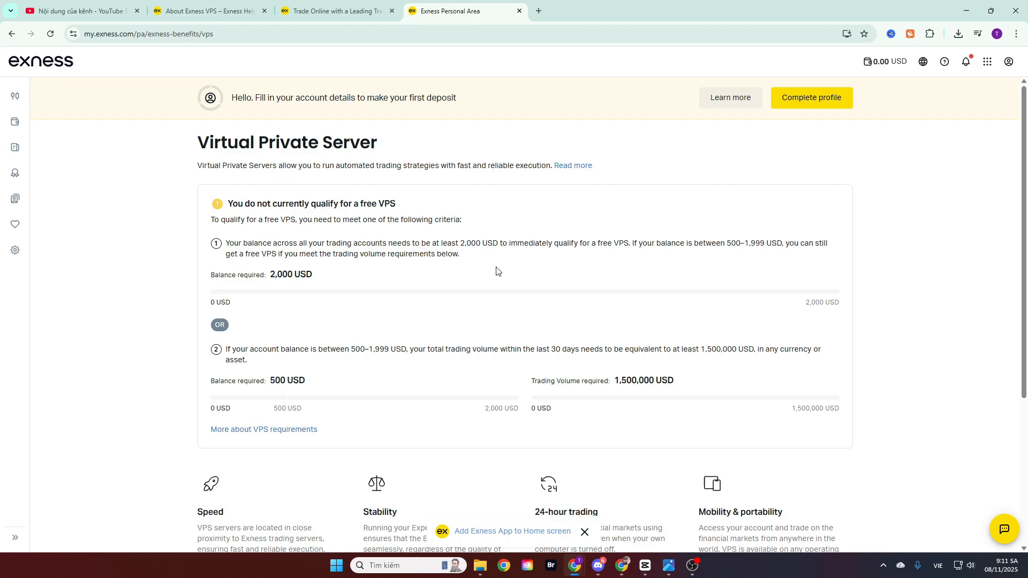
{"action": "scroll", "scroll_direction": "down", "scroll_amount": 3}
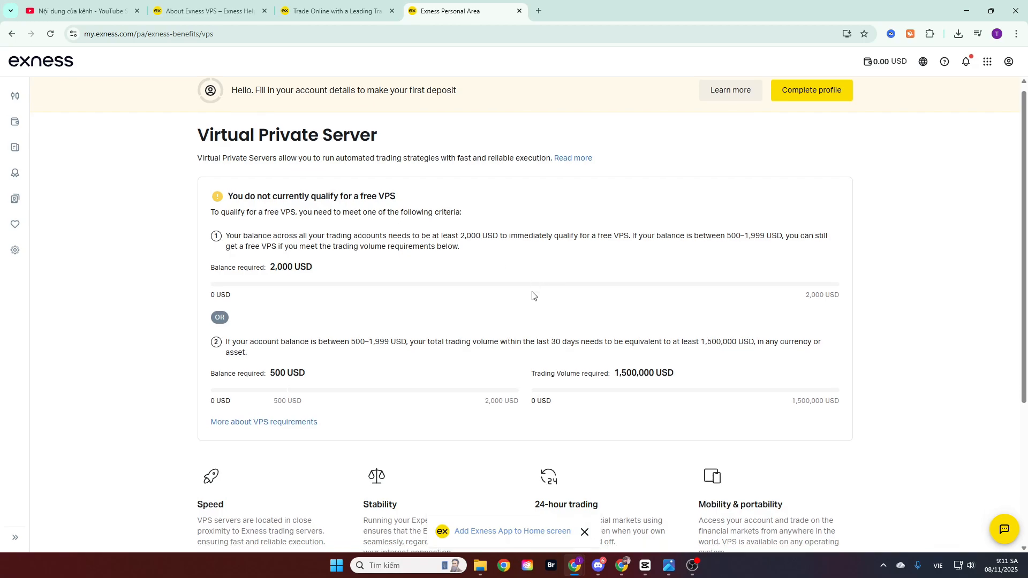
{"action": "scroll", "scroll_direction": "down", "scroll_amount": 3}
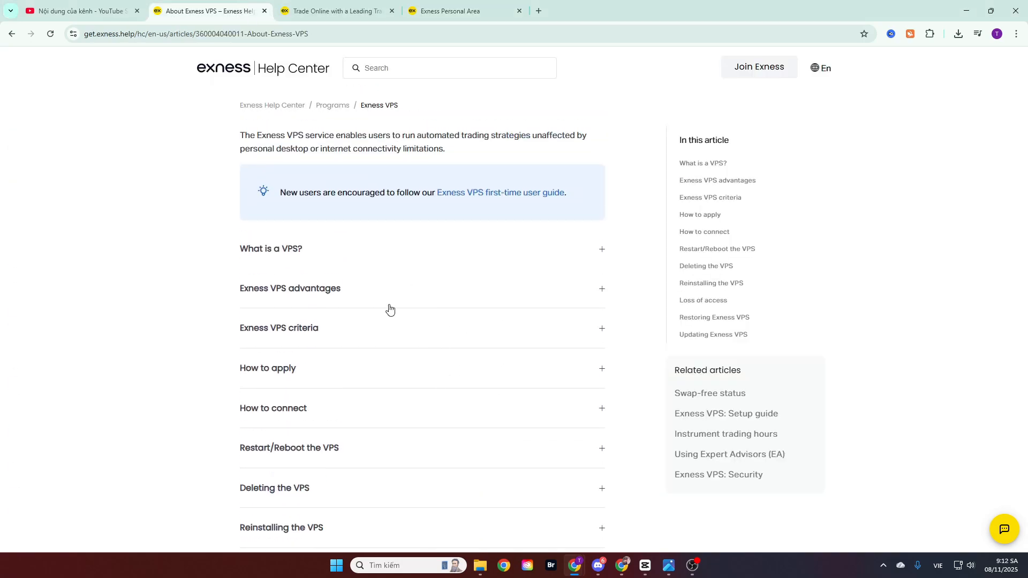
- Scroll the About Exness VPS article to 'How do I calculate traded volume in lots?' with its examples
{"action": "scroll", "scroll_direction": "down", "scroll_amount": 3}
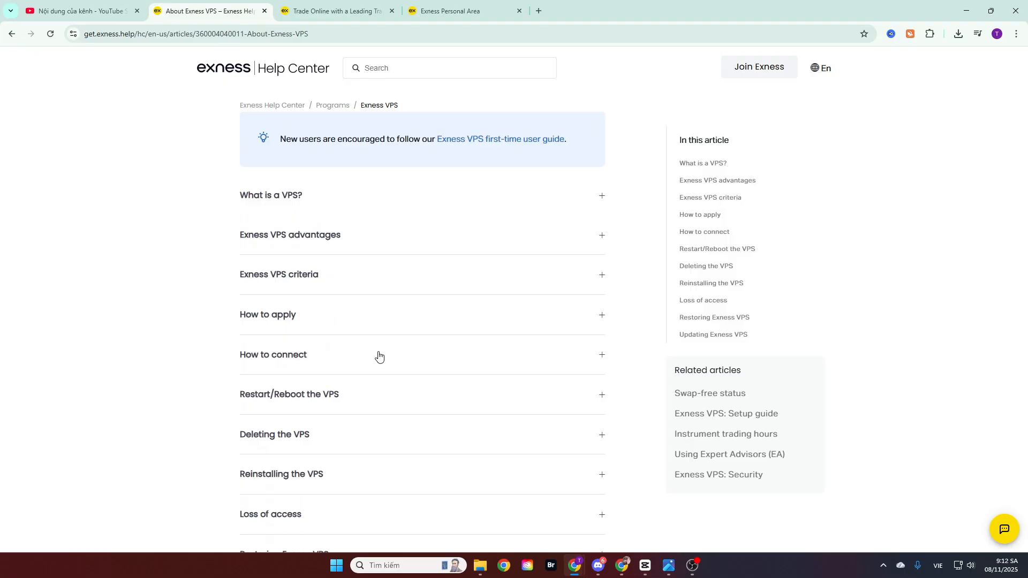
{"action": "scroll", "scroll_direction": "down", "scroll_amount": 3}
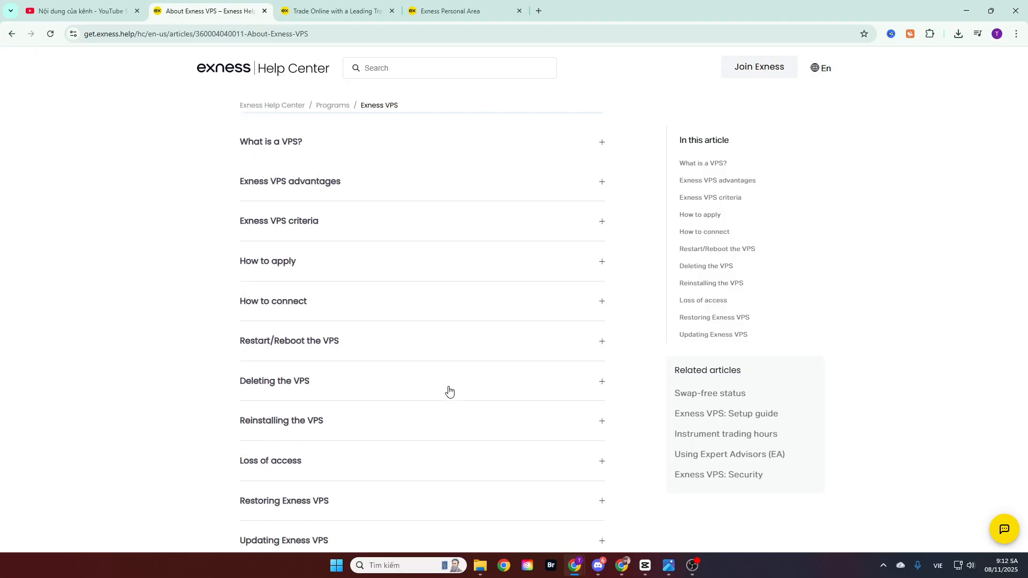
{"action": "scroll", "scroll_direction": "down", "scroll_amount": 3}
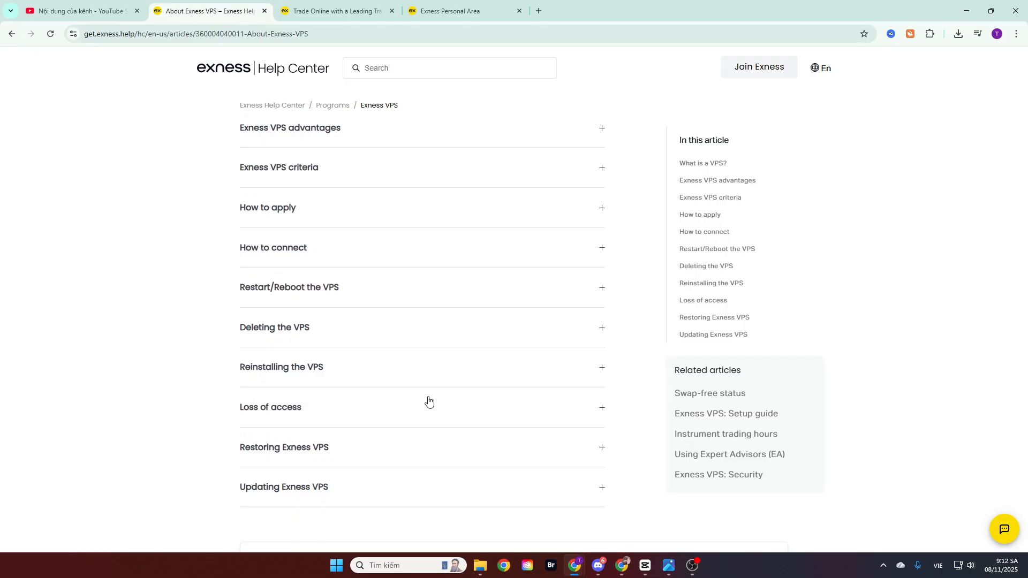
{"action": "mouse_move", "coordinate": [448, 443]}
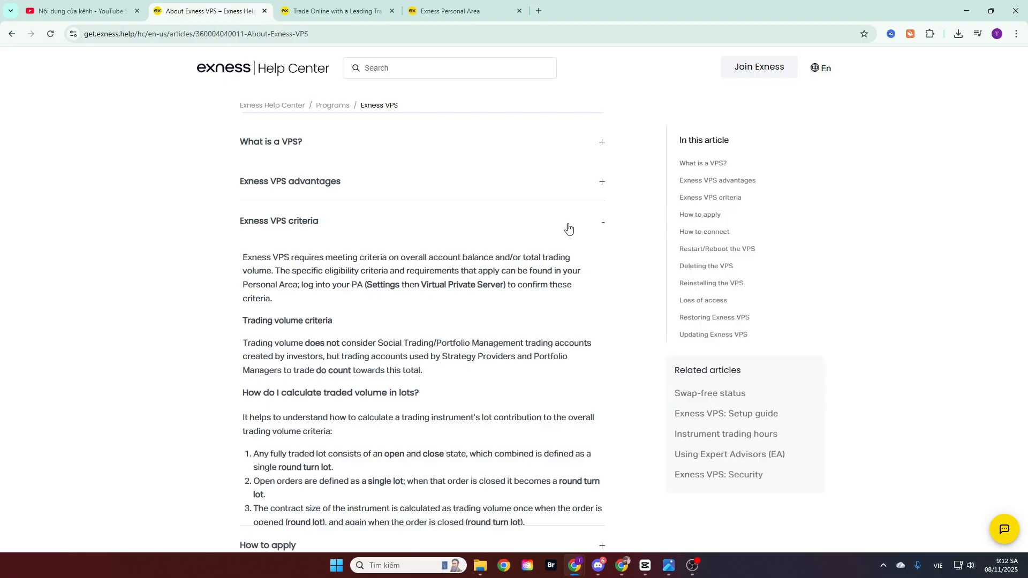
{"action": "scroll", "scroll_direction": "down", "scroll_amount": 3}
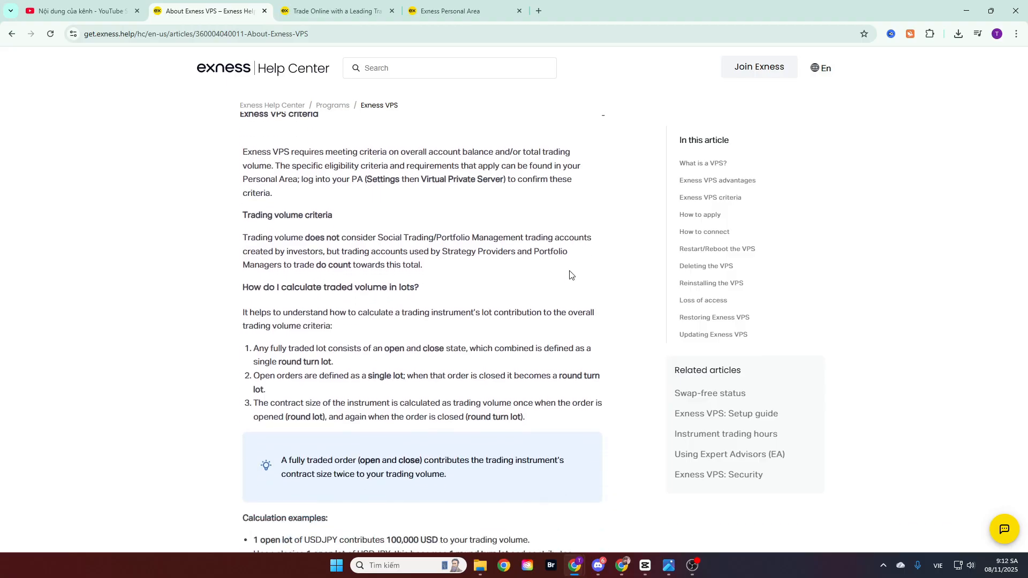
{"action": "scroll", "scroll_direction": "down", "scroll_amount": 3}
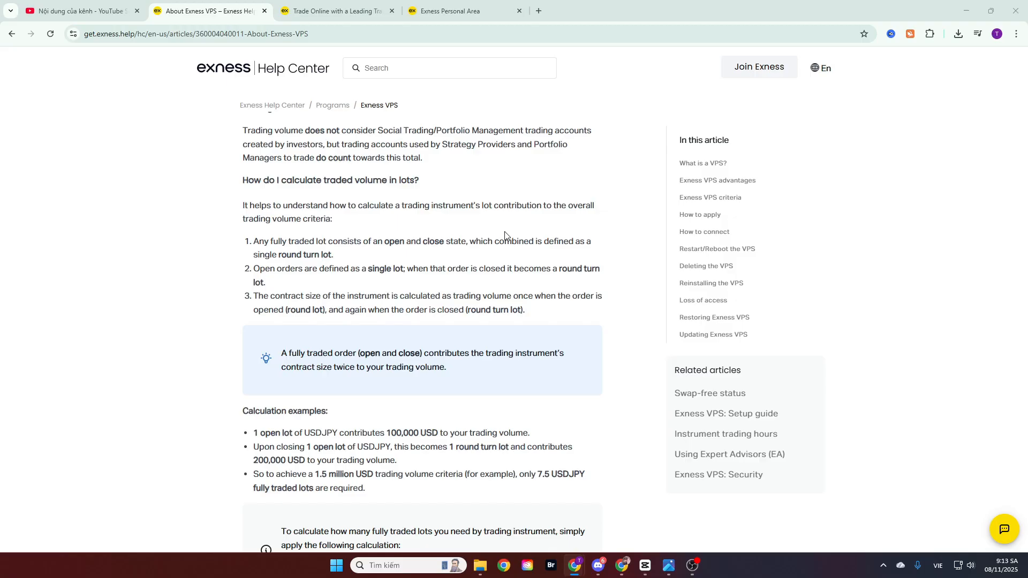
{"action": "mouse_move", "coordinate": [618, 308]}
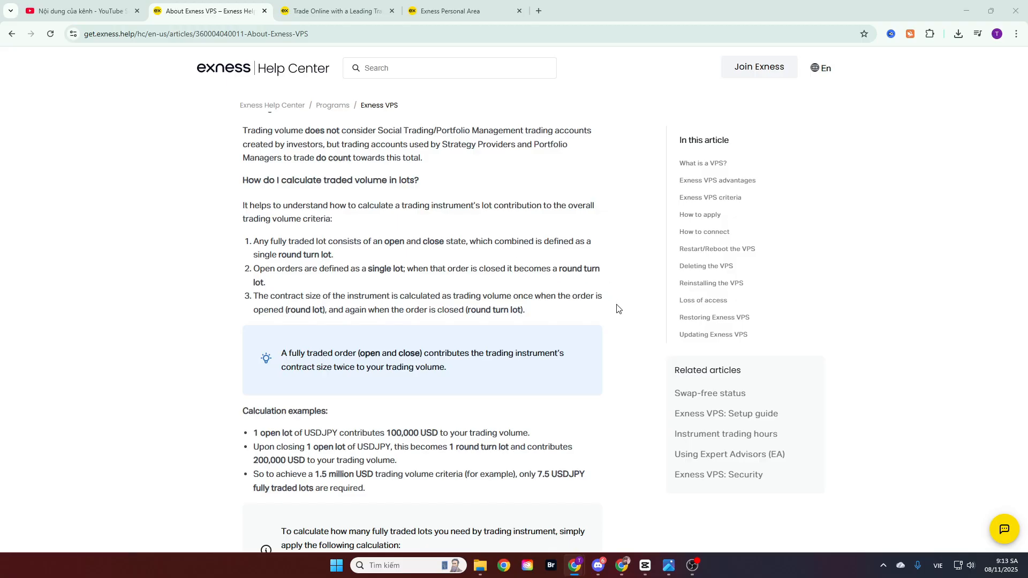
{"action": "mouse_move", "coordinate": [618, 349]}
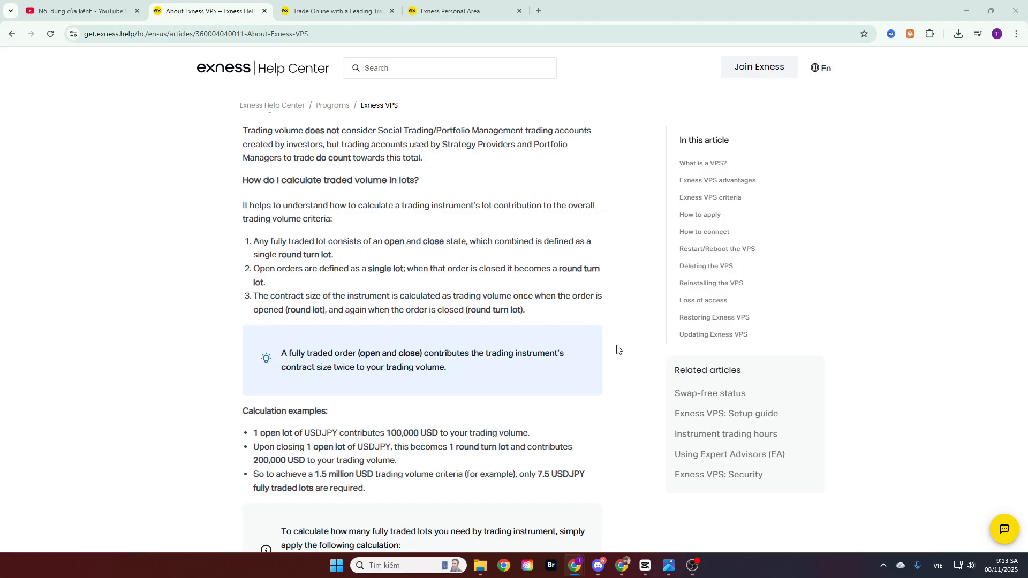
{"action": "mouse_move", "coordinate": [405, 451]}
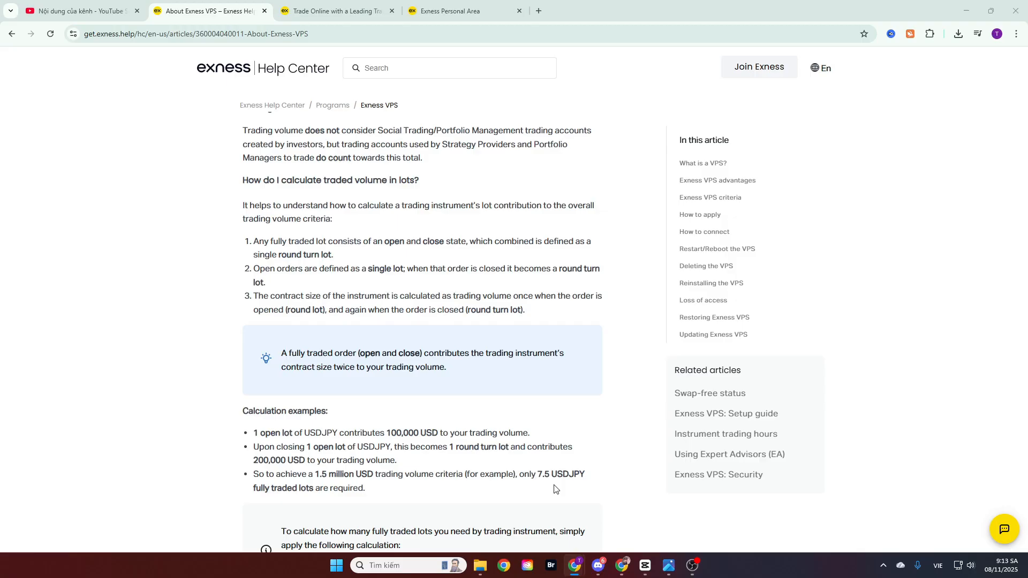
{"action": "mouse_move", "coordinate": [561, 494]}
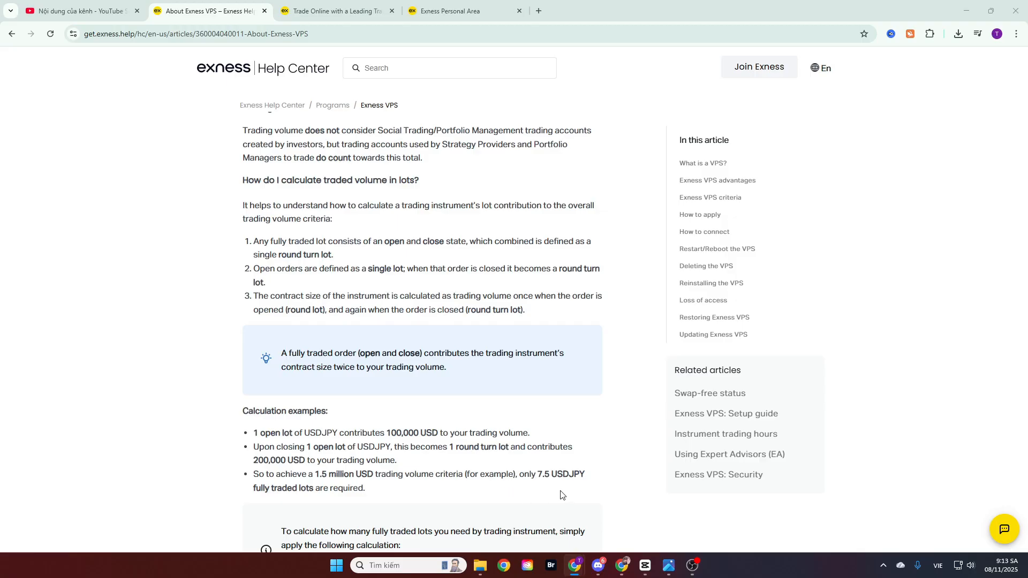
{"action": "mouse_move", "coordinate": [592, 490]}
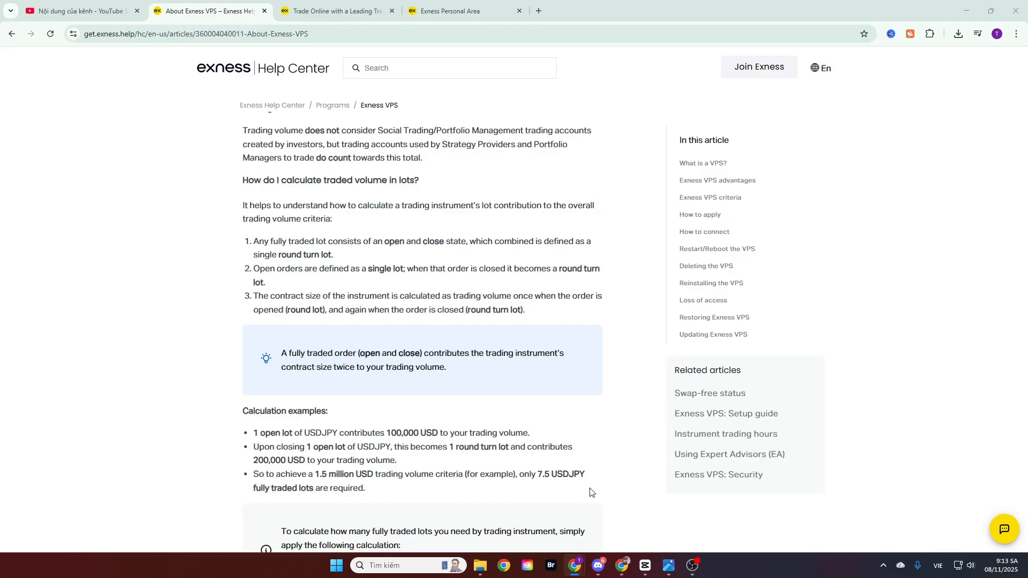
{"action": "mouse_move", "coordinate": [583, 491]}
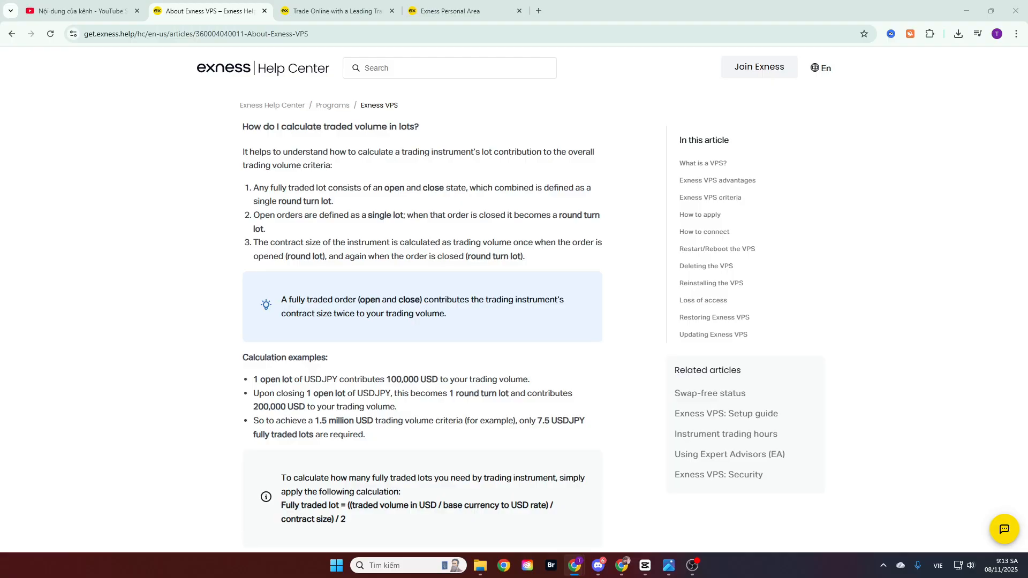
- Return to the Personal Area's Virtual Private Server settings confirming free-VPS qualification and begin the request
{"action": "left_click", "coordinate": [460, 11]}
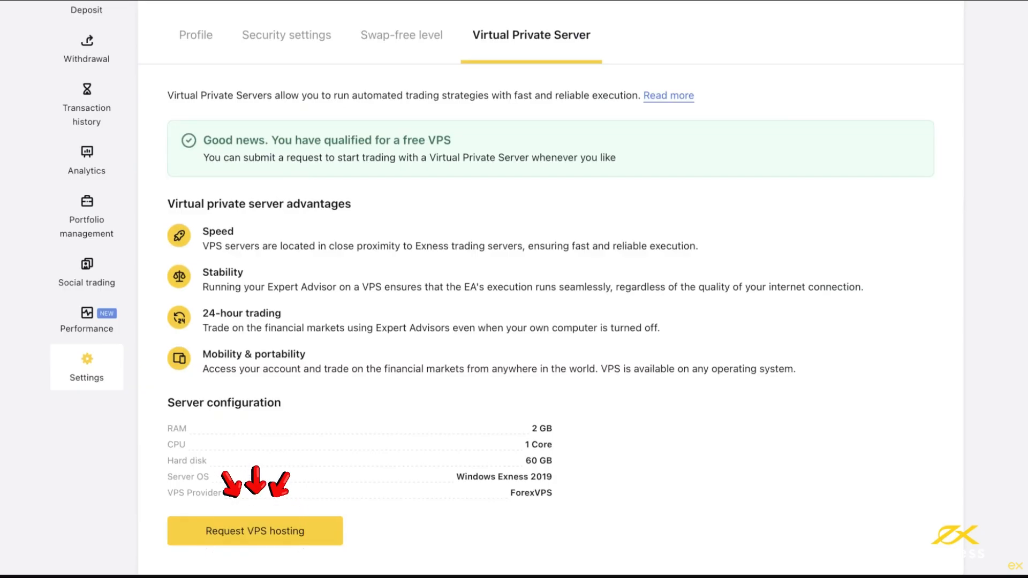
{"action": "left_click", "coordinate": [255, 530]}
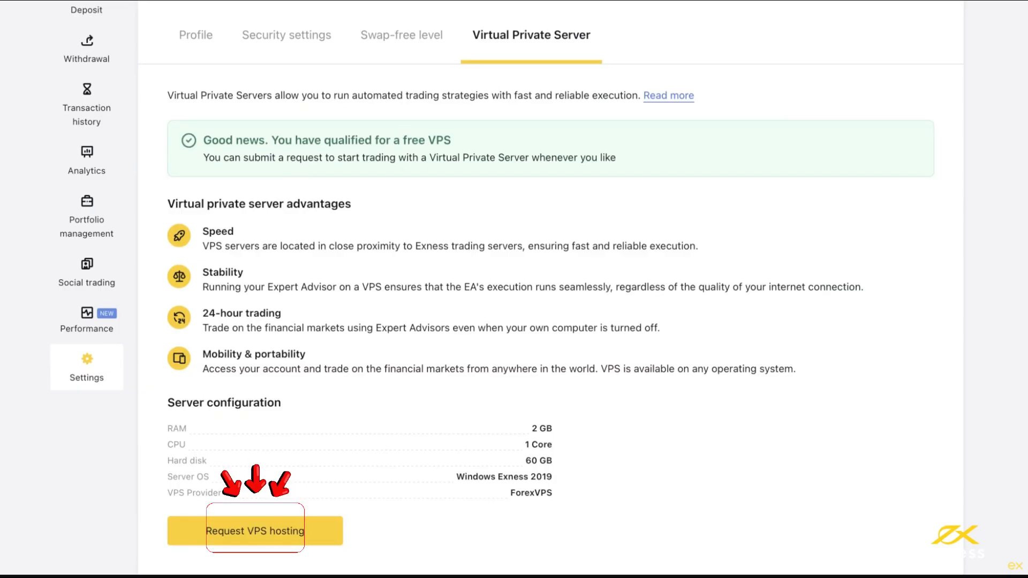
- Request VPS hosting with the chosen MT4/MT5 terminal counts and English language, and submit the order
{"action": "left_click", "coordinate": [255, 530]}
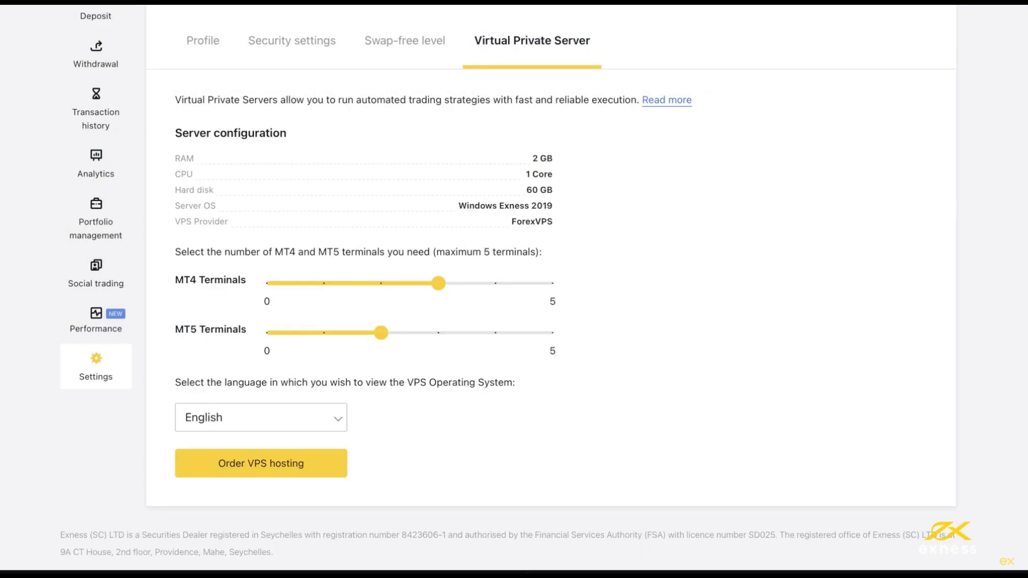
{"action": "left_click", "coordinate": [260, 463]}
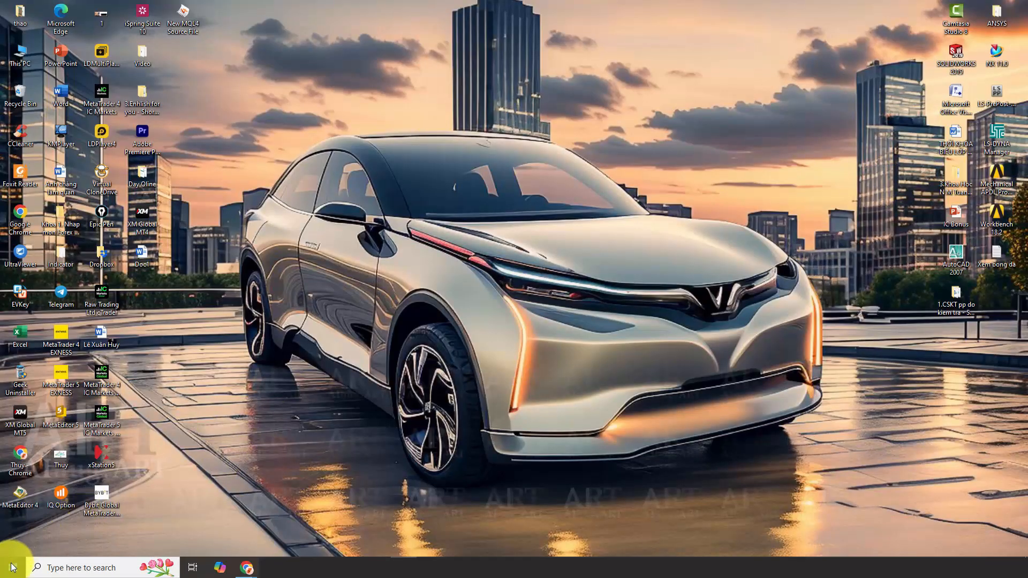
- Search 'remote' in the Start menu and launch Remote Desktop Connection
{"action": "left_click", "coordinate": [11, 567]}
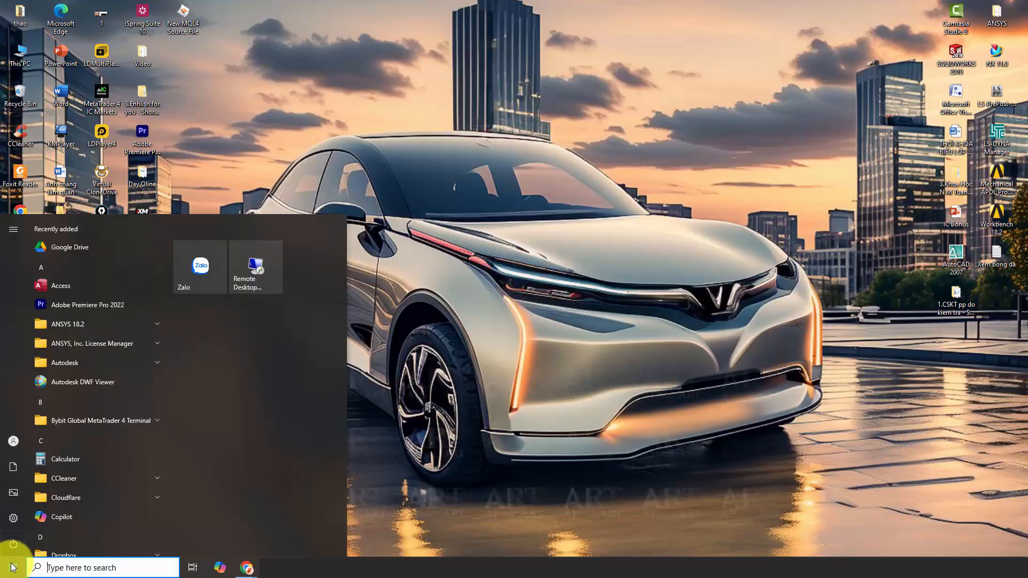
{"action": "mouse_move", "coordinate": [108, 546]}
{"action": "type", "text": "remote"}
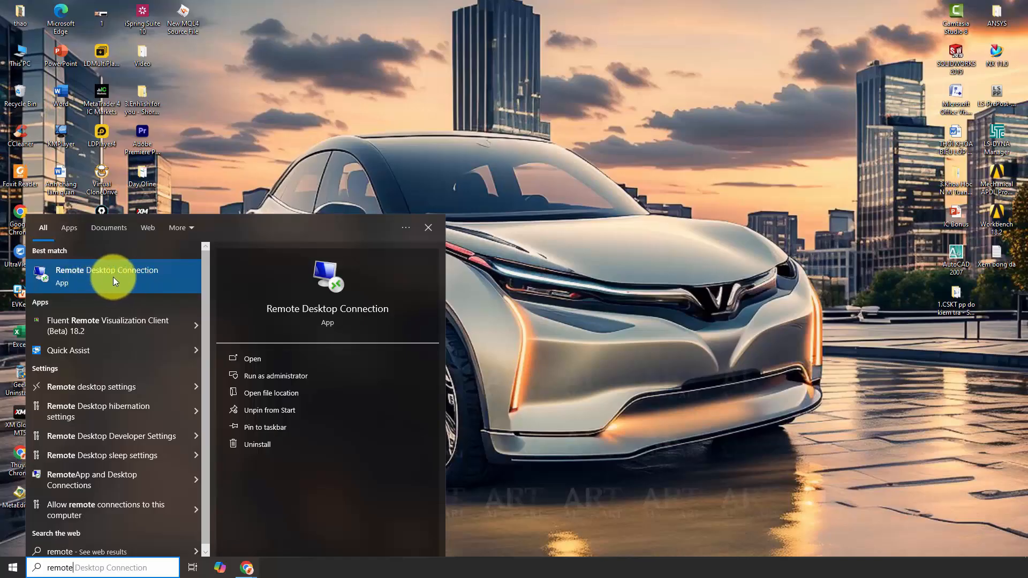
{"action": "left_click", "coordinate": [106, 270]}
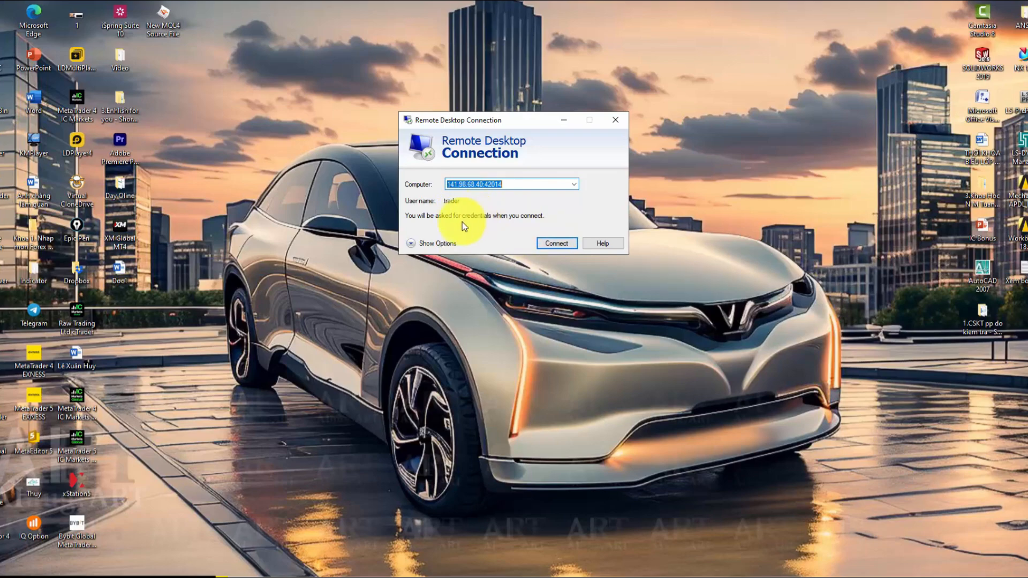
- Under Local Resources > More..., share the local drives with the remote session
{"action": "left_click", "coordinate": [436, 243]}
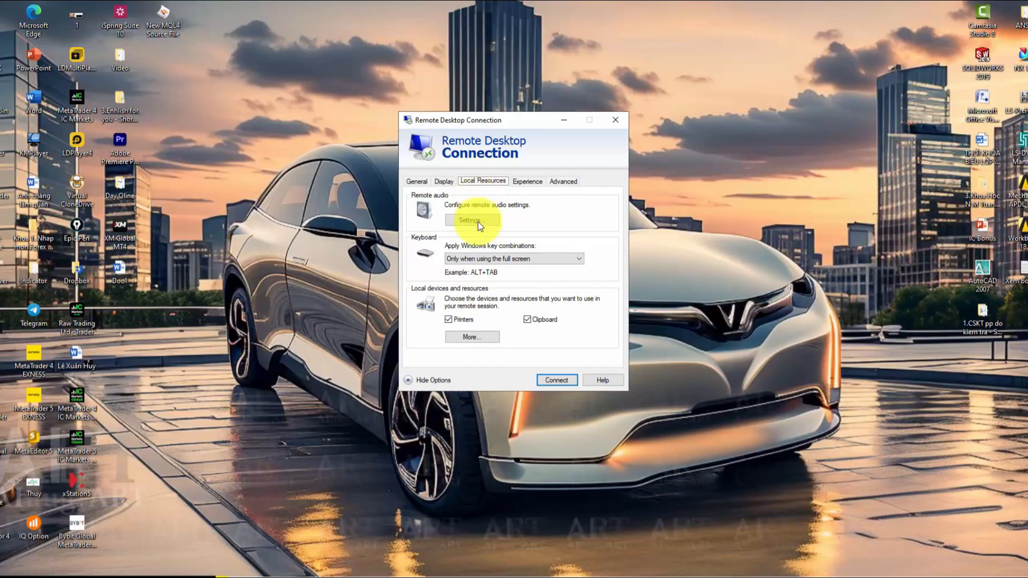
{"action": "left_click", "coordinate": [471, 337]}
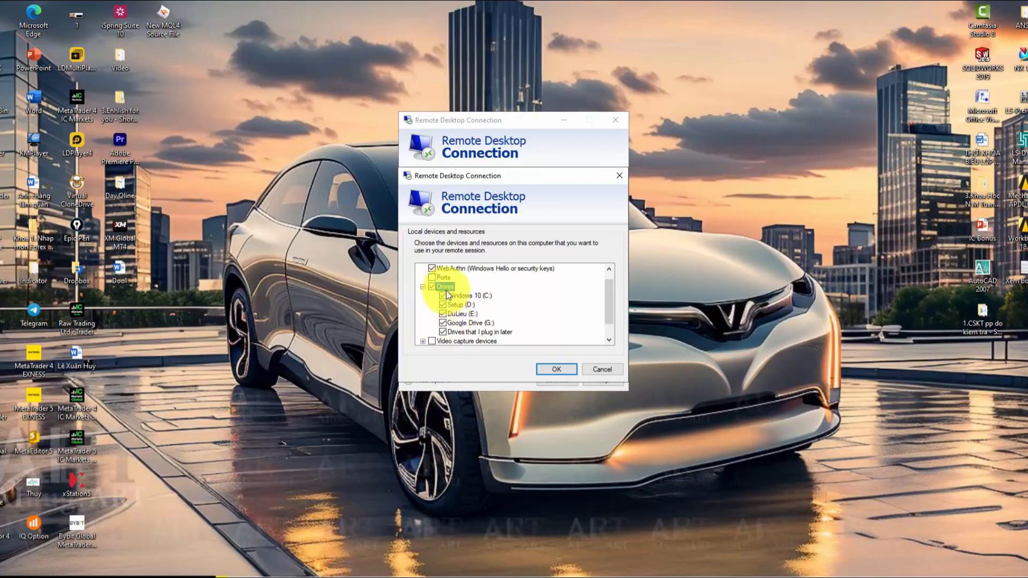
{"action": "left_click", "coordinate": [432, 288]}
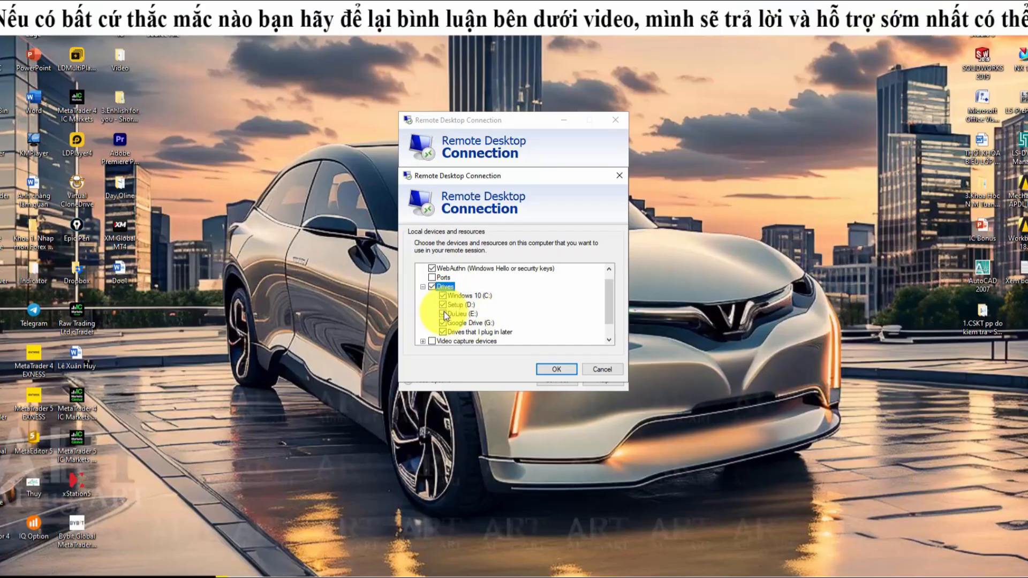
{"action": "left_click", "coordinate": [433, 314]}
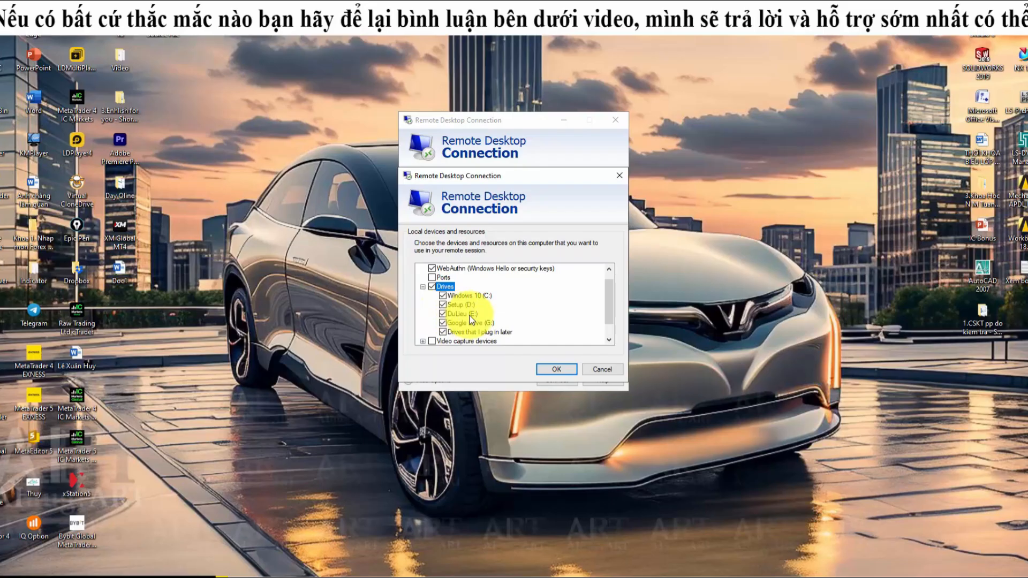
{"action": "left_click", "coordinate": [556, 369]}
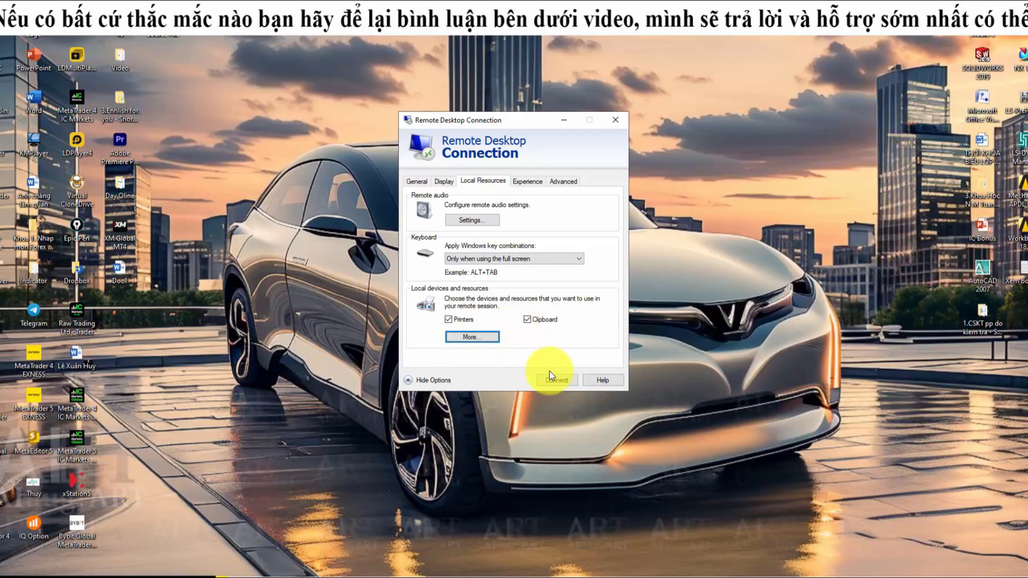
- Connect to the VPS and confirm the sign-in credentials
{"action": "left_click", "coordinate": [557, 379]}
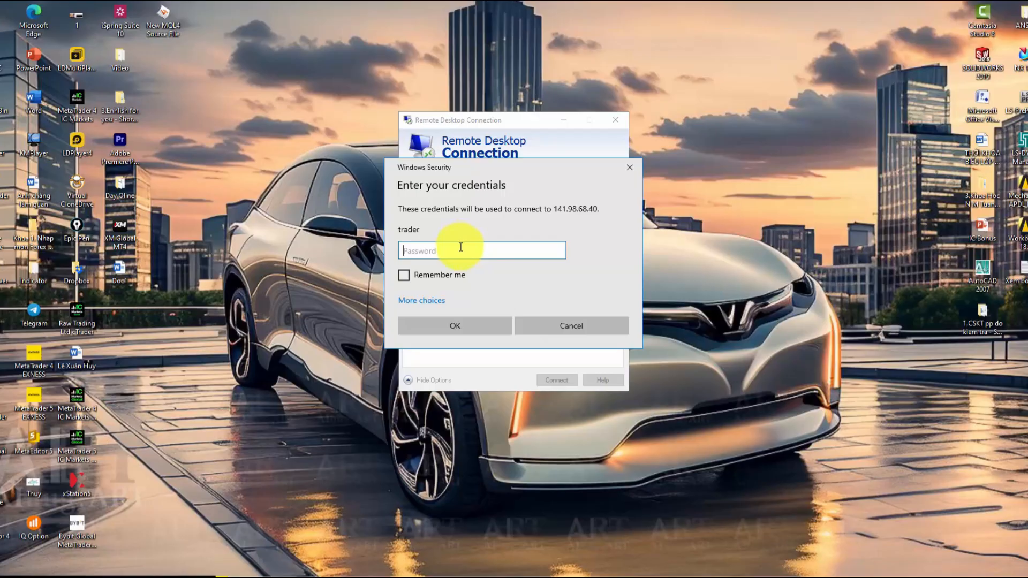
{"action": "left_click", "coordinate": [454, 325]}
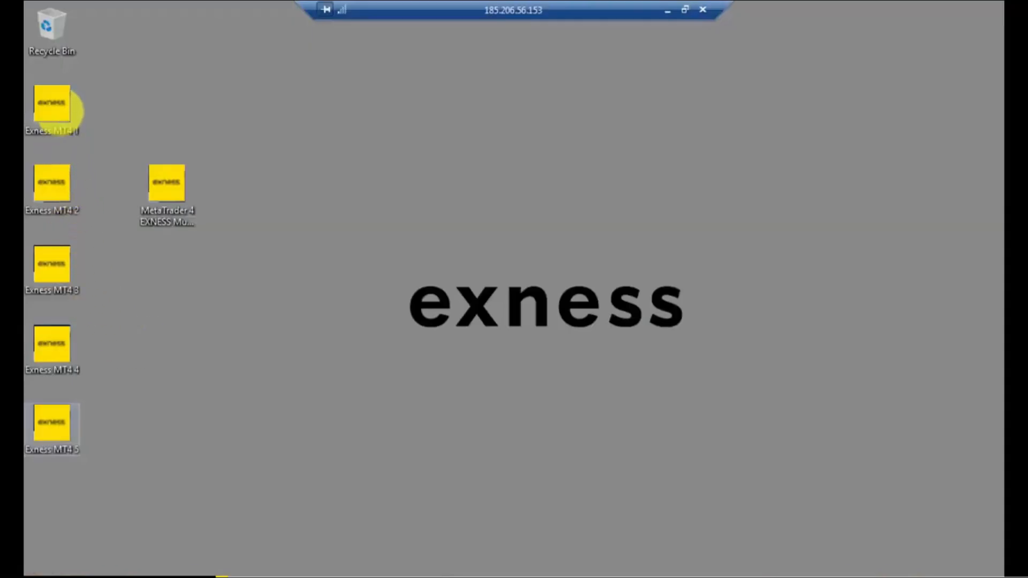
{"action": "mouse_move", "coordinate": [89, 383]}
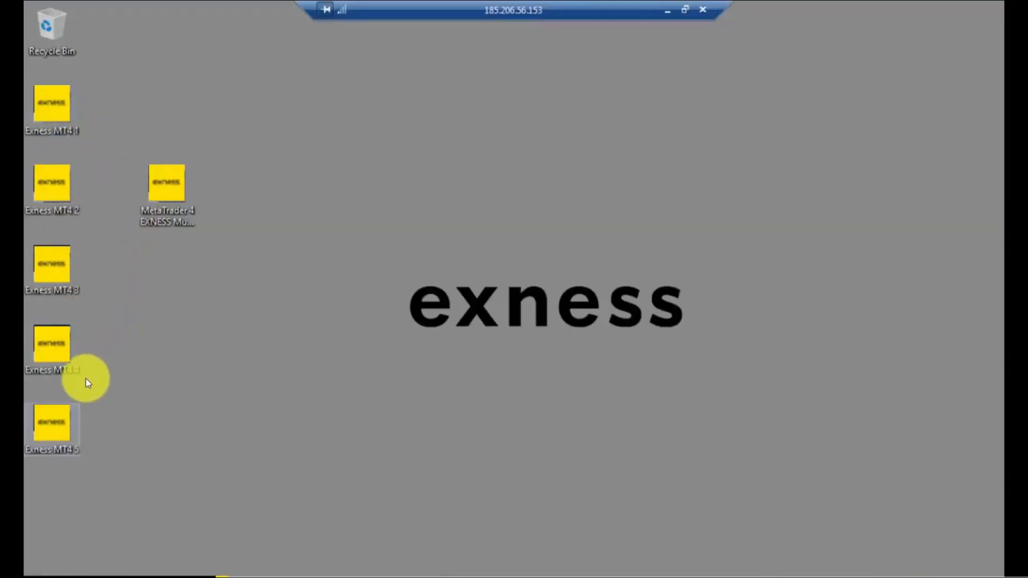
{"action": "mouse_move", "coordinate": [128, 129]}
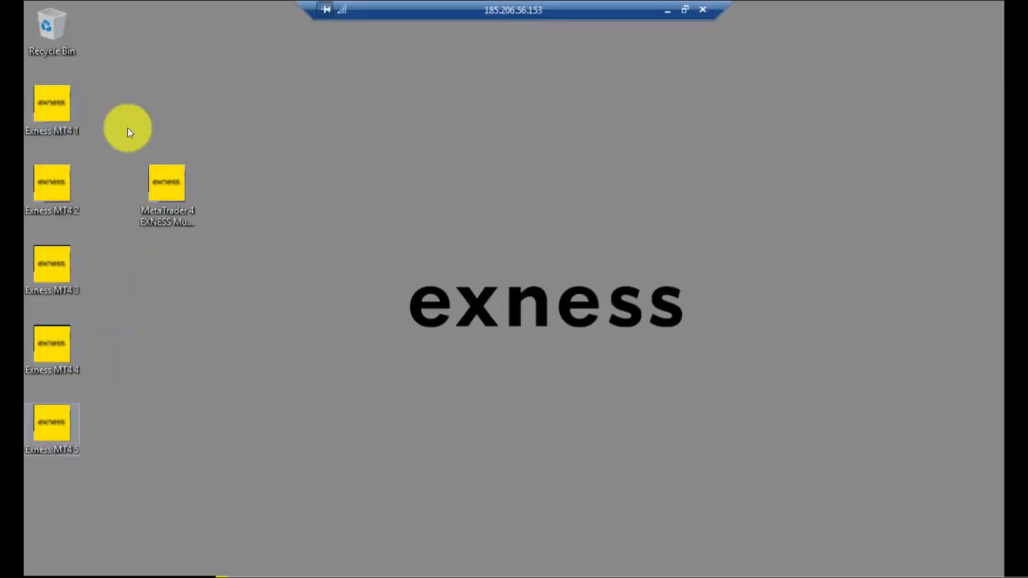
{"action": "mouse_move", "coordinate": [93, 425]}
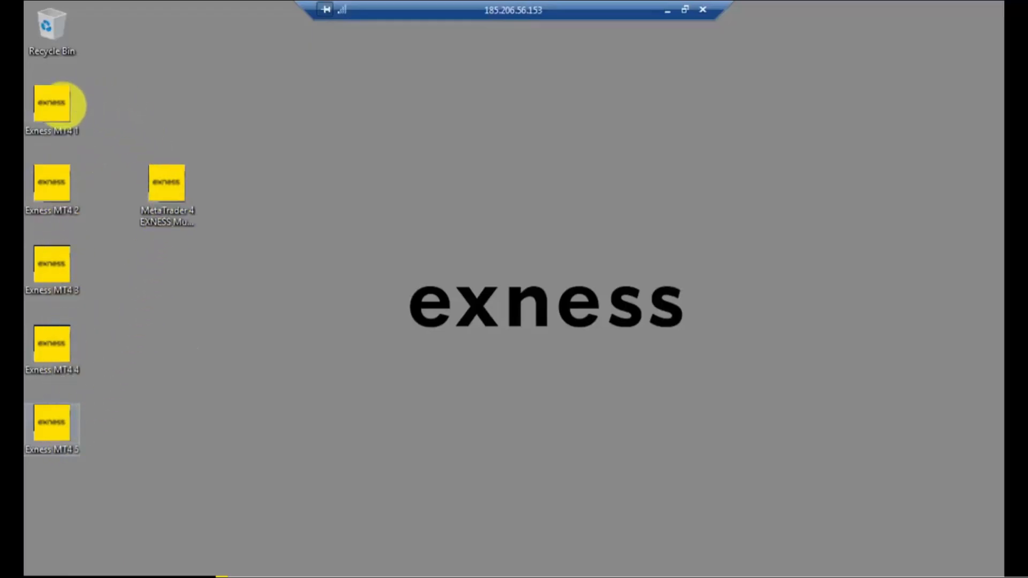
{"action": "mouse_move", "coordinate": [69, 387]}
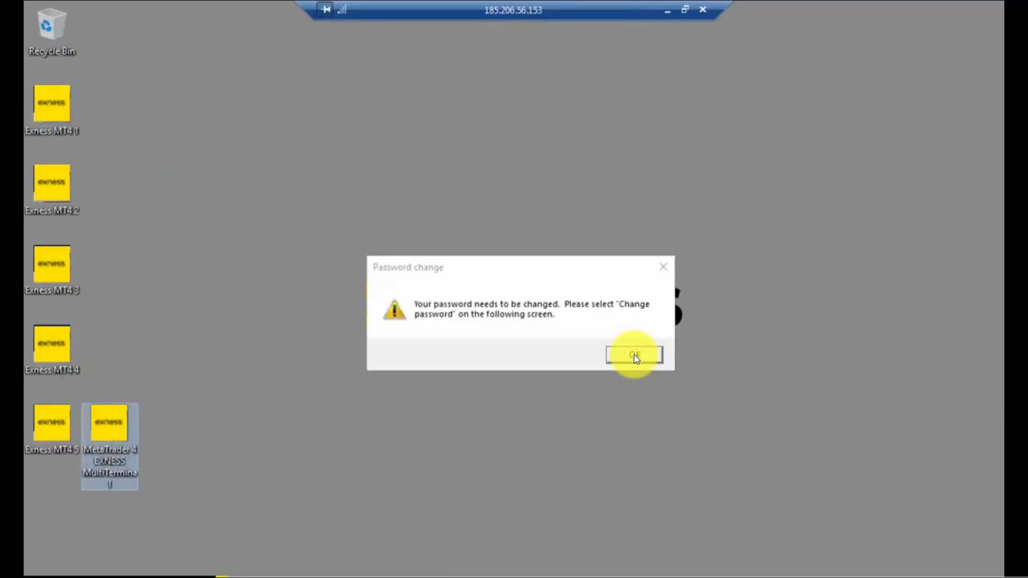
- Acknowledge the required password change notice, reaching the Change a password screen
{"action": "left_click", "coordinate": [633, 354]}
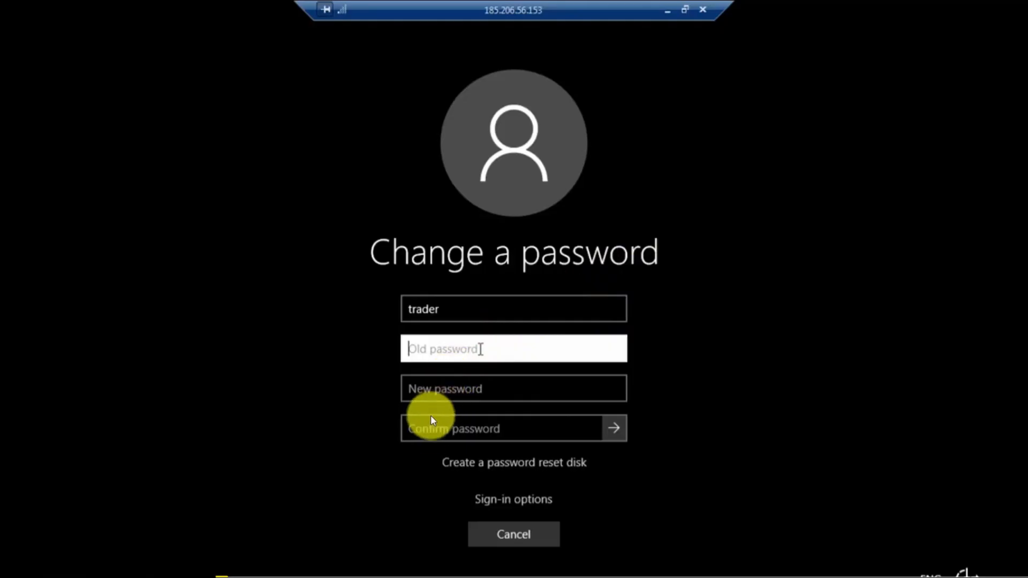
{"action": "mouse_move", "coordinate": [467, 424]}
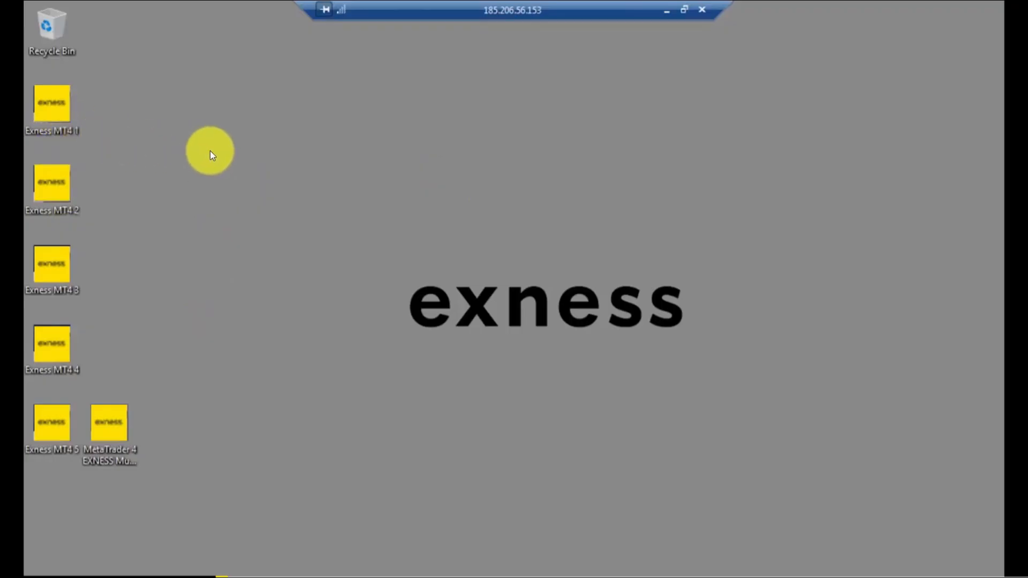
{"action": "mouse_move", "coordinate": [503, 123]}
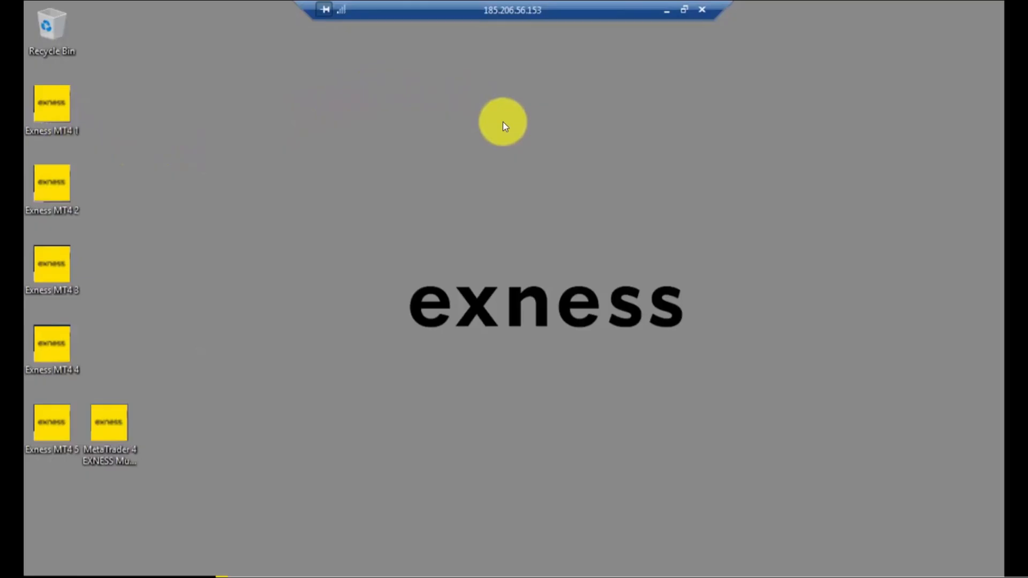
{"action": "mouse_move", "coordinate": [376, 157]}
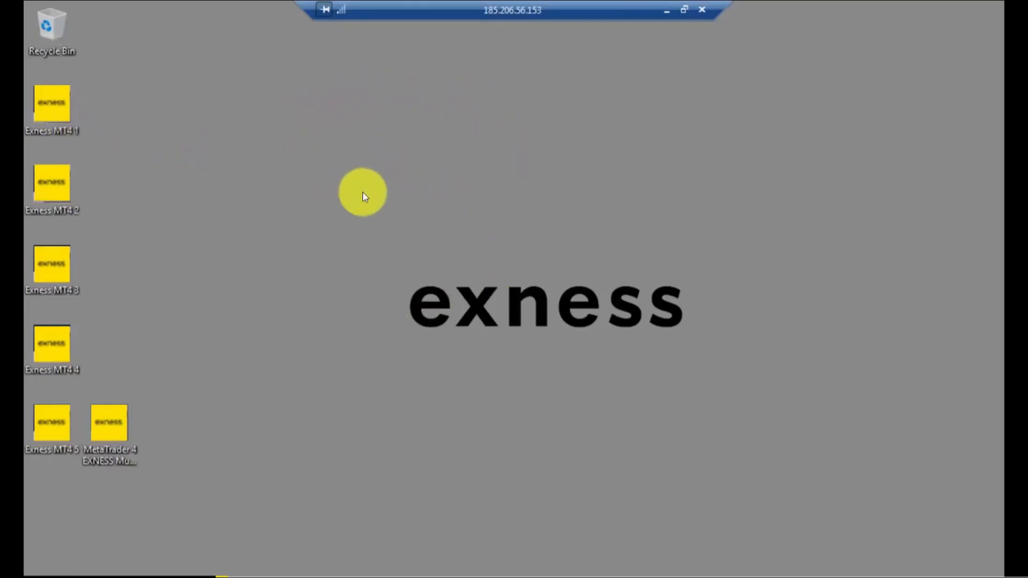
{"action": "mouse_move", "coordinate": [276, 169]}
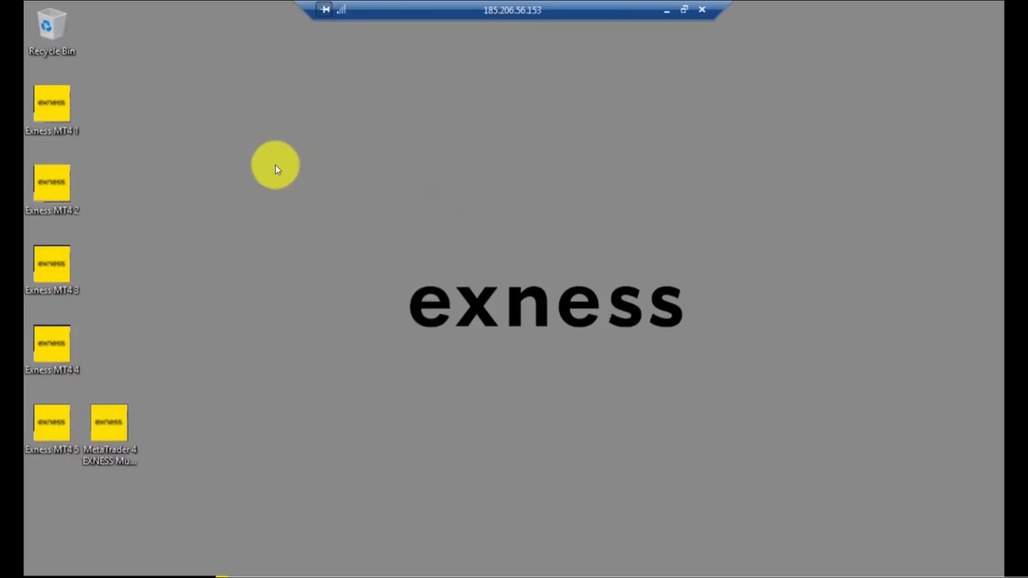
{"action": "mouse_move", "coordinate": [232, 167]}
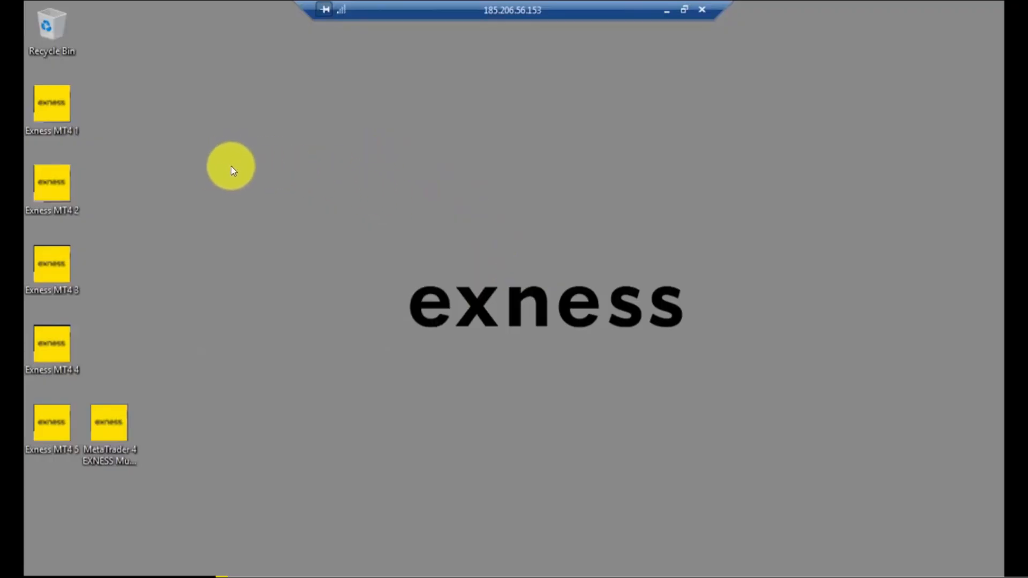
{"action": "mouse_move", "coordinate": [69, 115]}
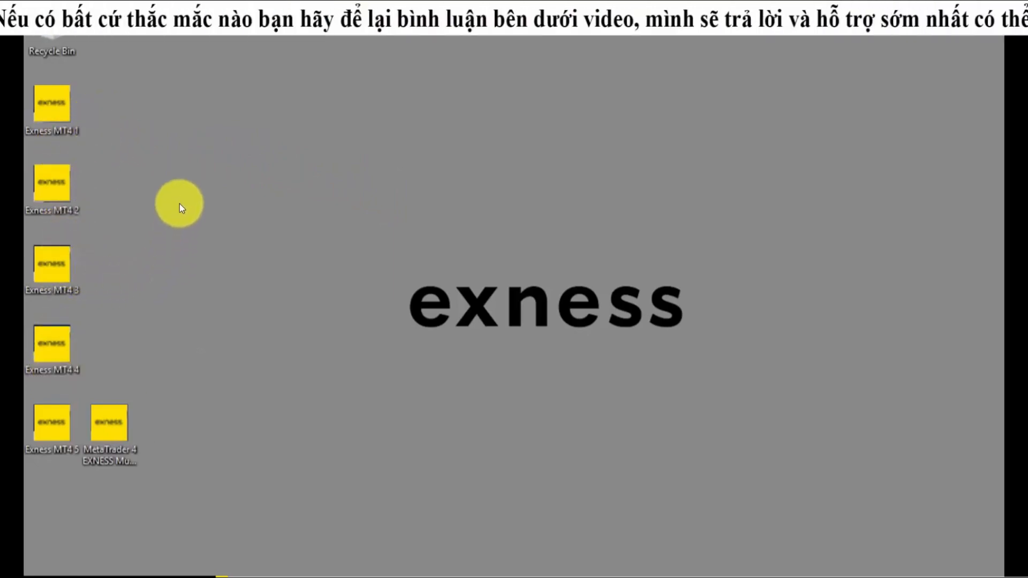
{"action": "mouse_move", "coordinate": [201, 271]}
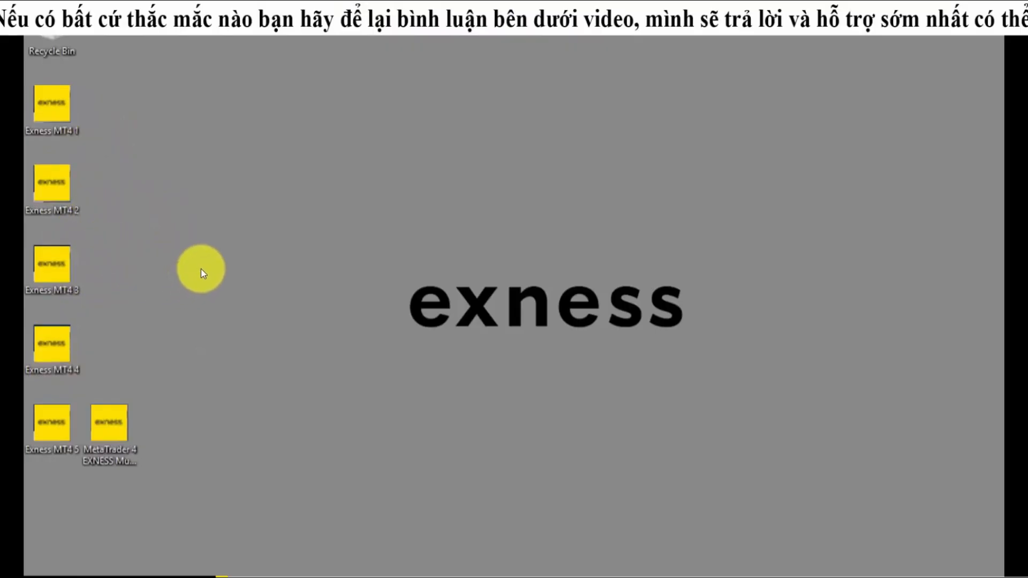